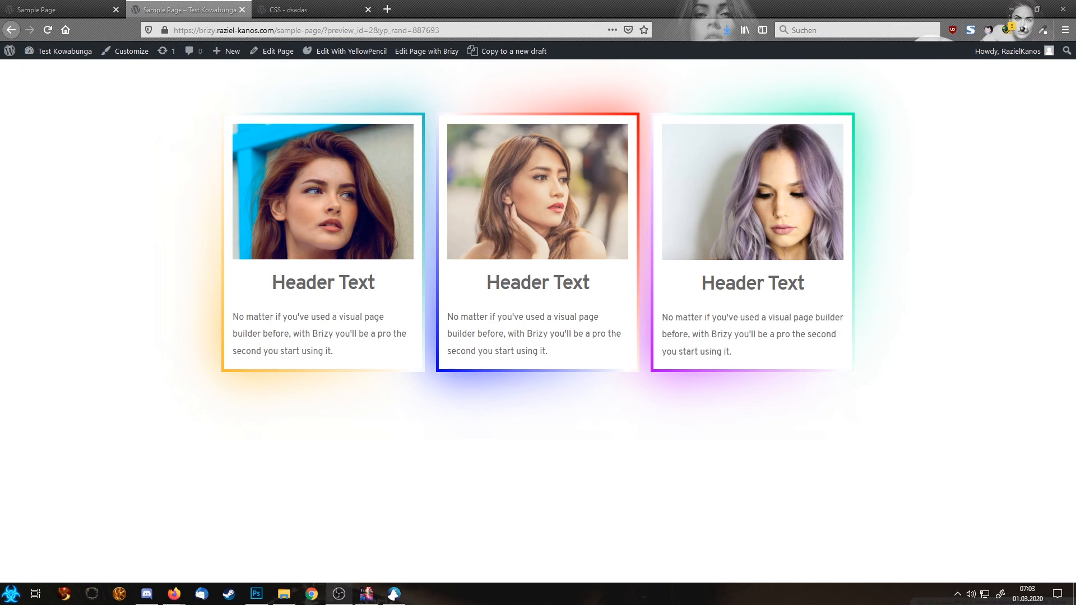
mouse_move(722, 429)
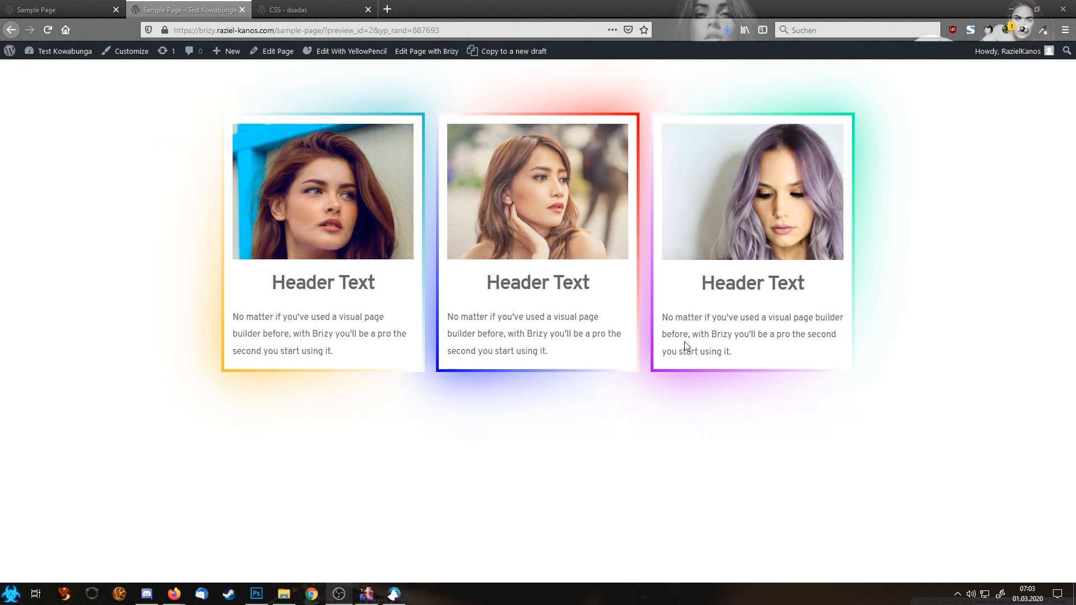
mouse_move(595, 307)
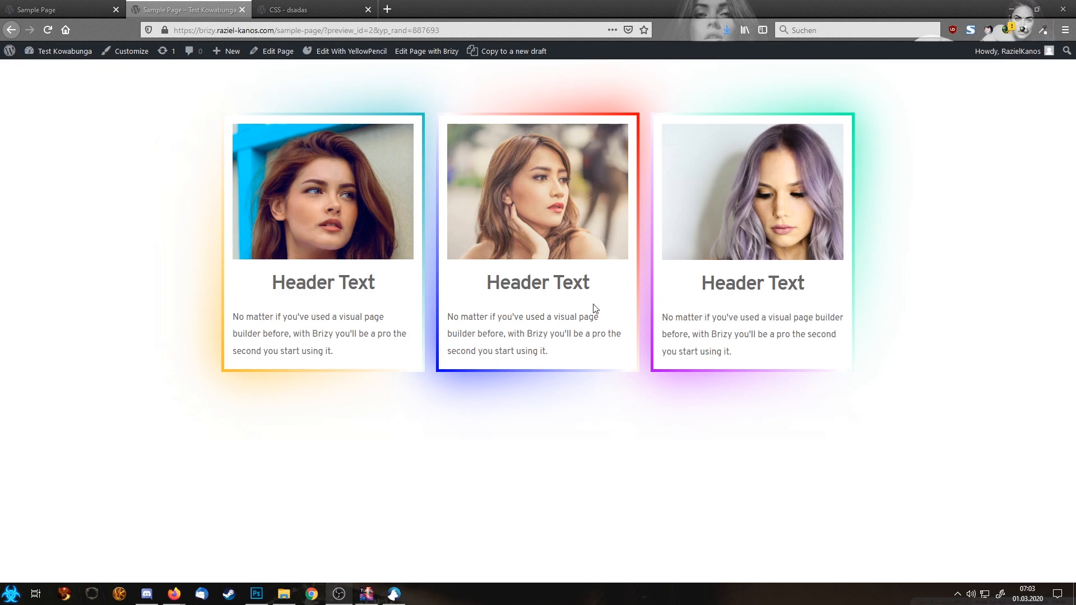
mouse_move(571, 233)
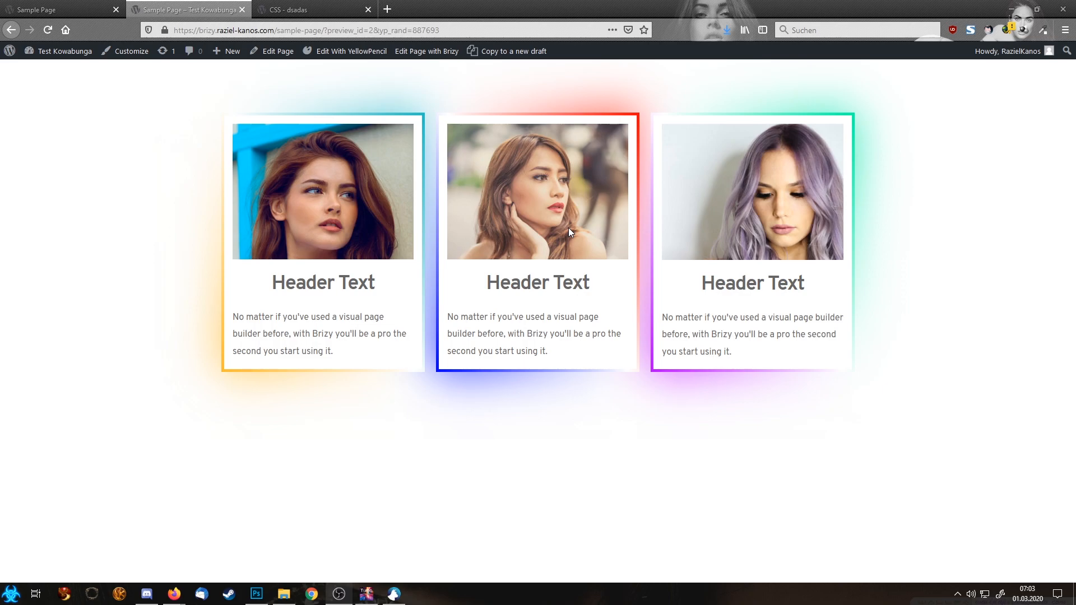
mouse_move(727, 244)
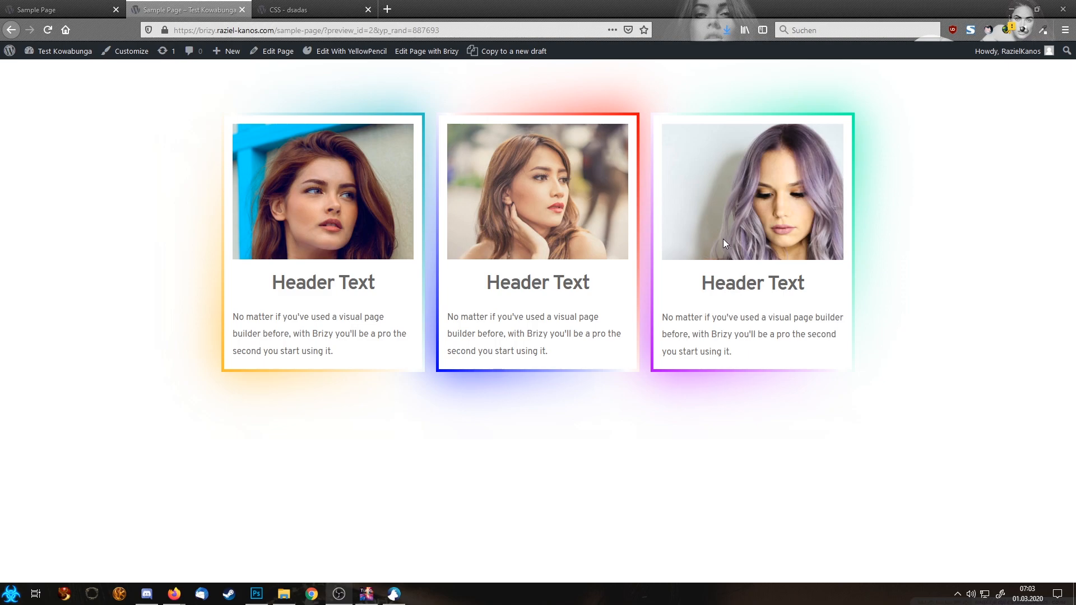
mouse_move(867, 213)
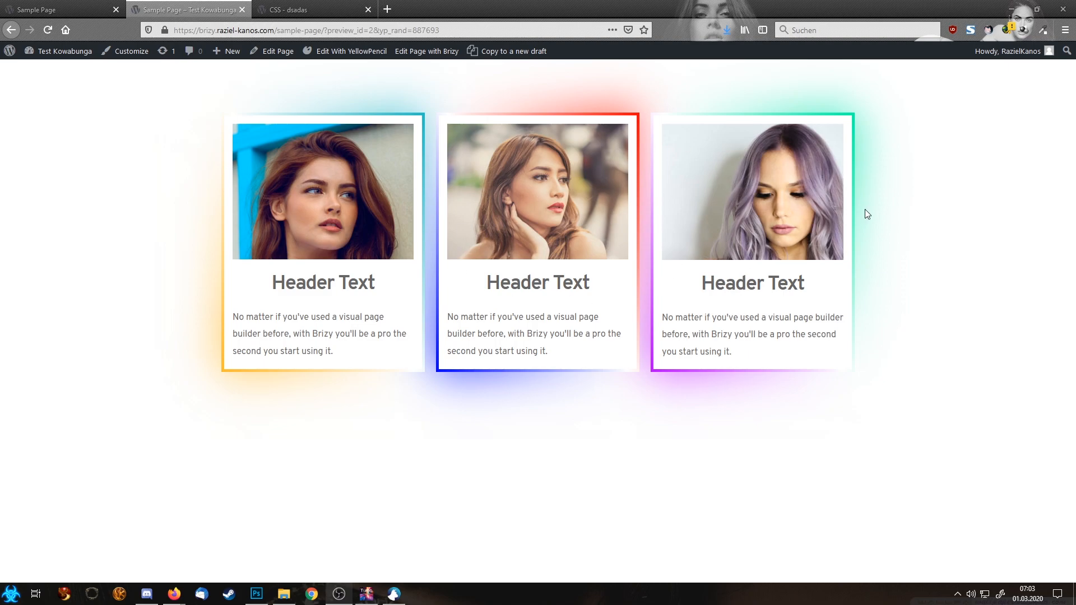
mouse_move(558, 193)
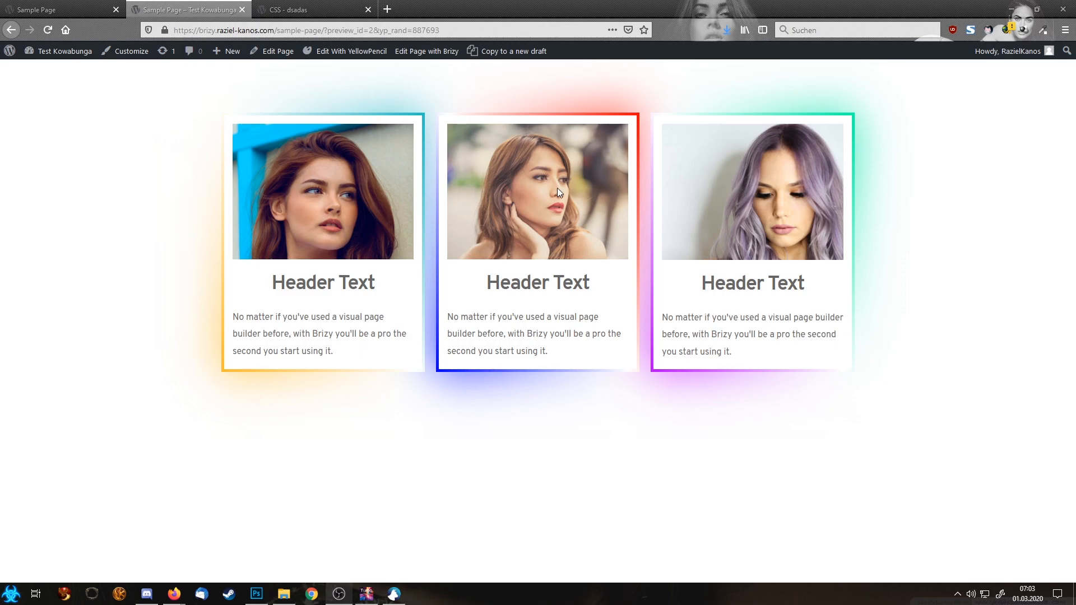
mouse_move(54, 5)
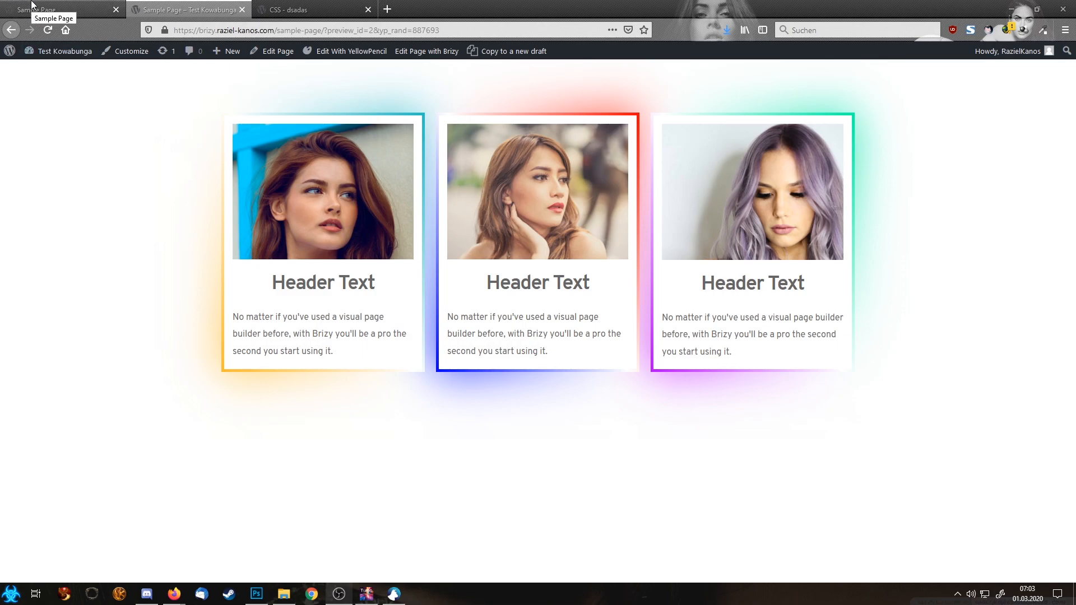
mouse_move(78, 74)
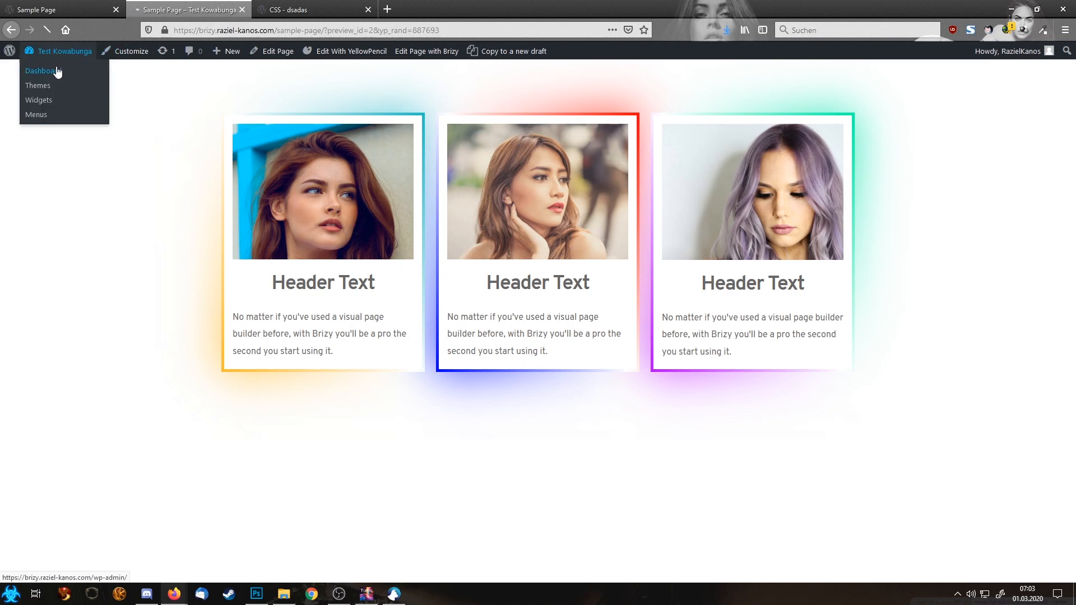
Step: From the dashboard, add a new page titled 'Just a Test' and publish it
left_click(38, 72)
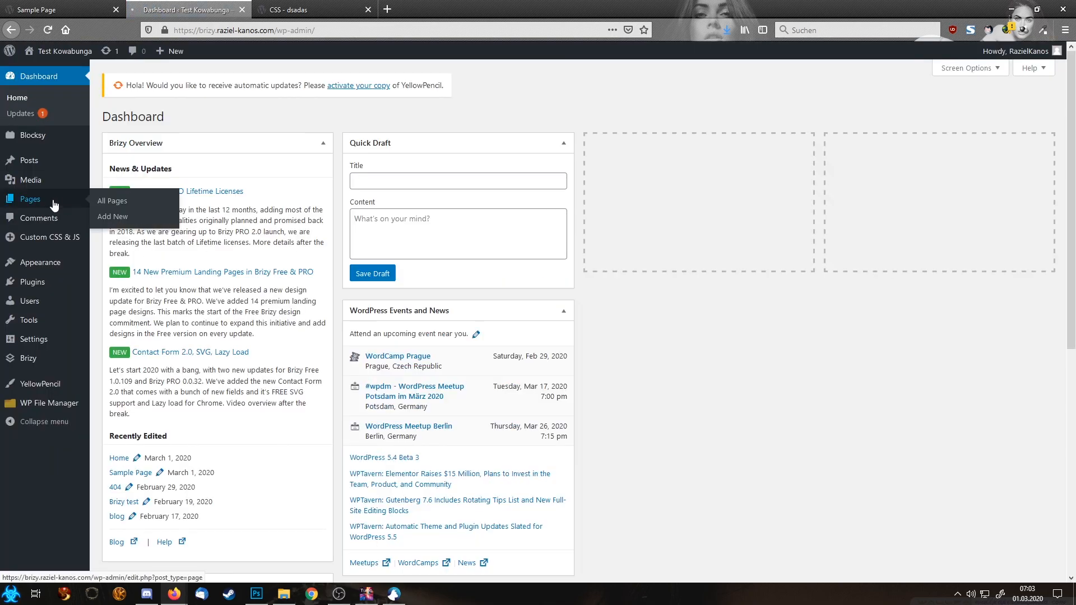
left_click(112, 201)
type("Just a")
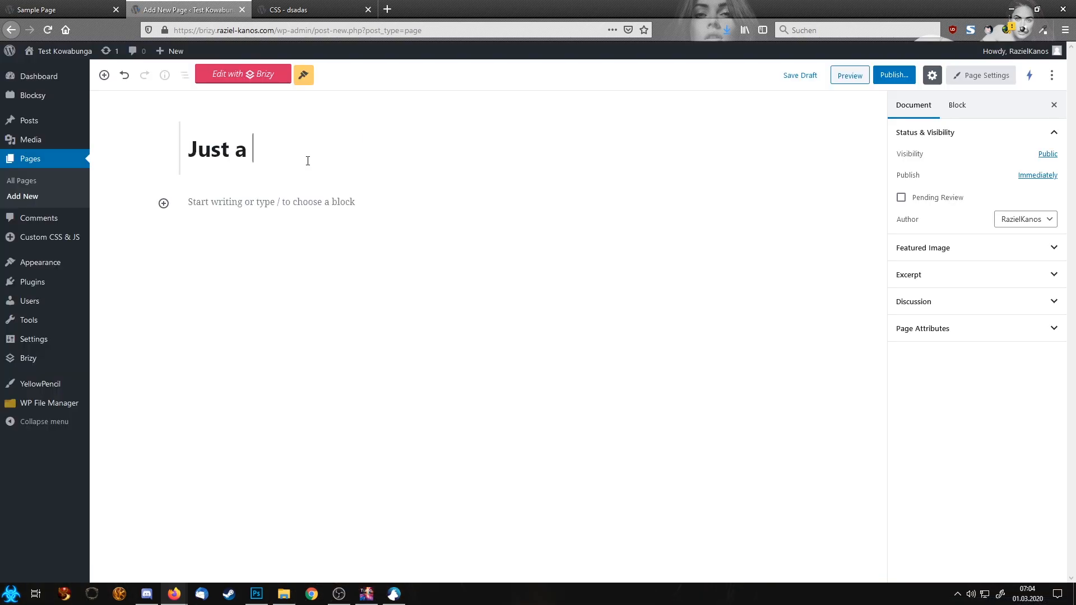
type("Test")
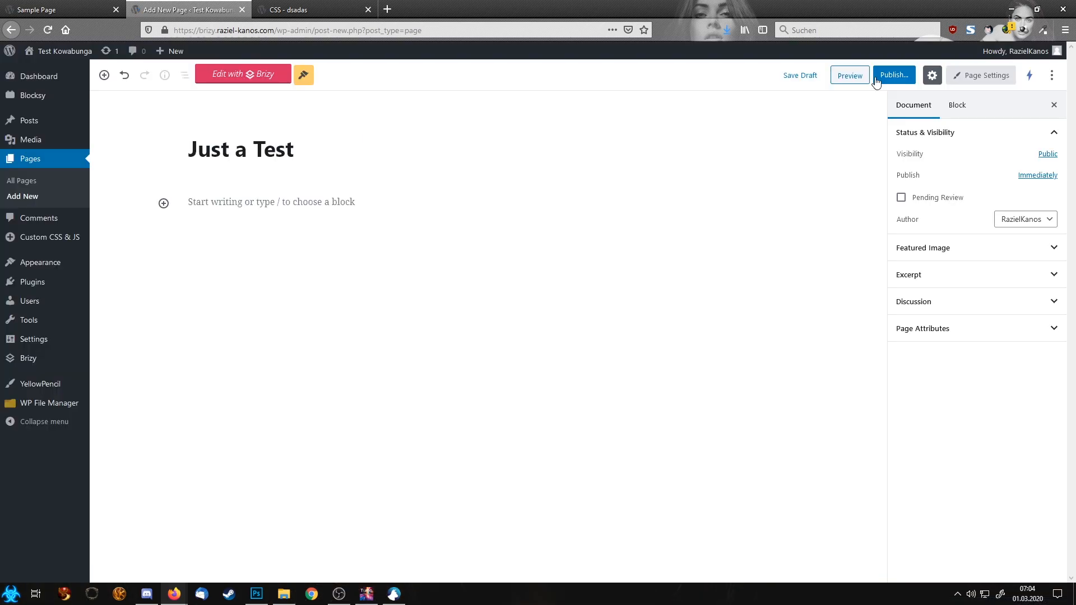
left_click(894, 74)
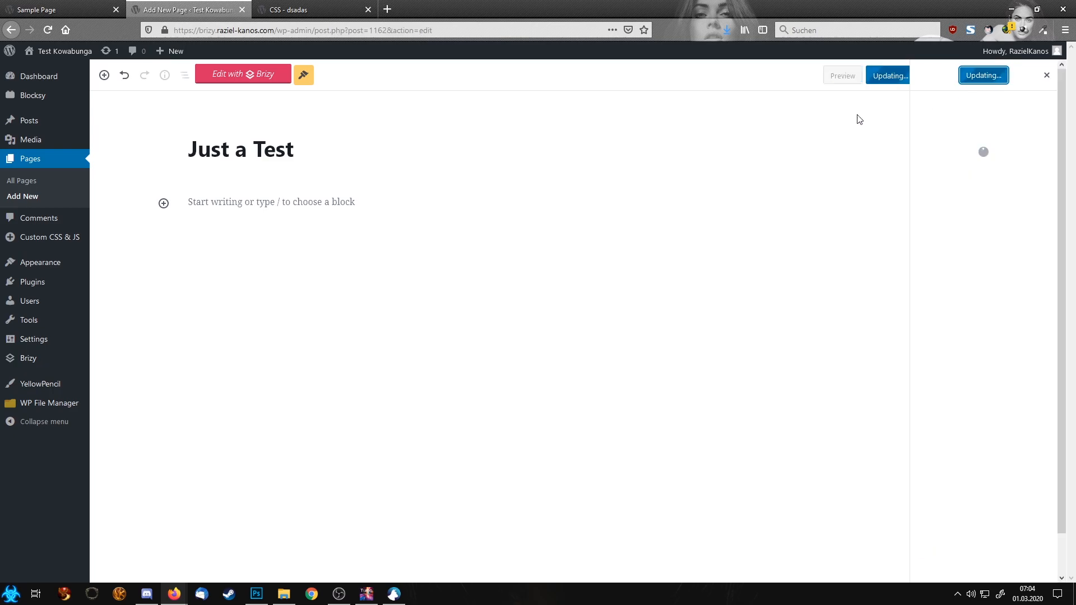
Step: Launch Edit with Brizy, add a first block and place Image, Title and Text elements in a column
left_click(242, 74)
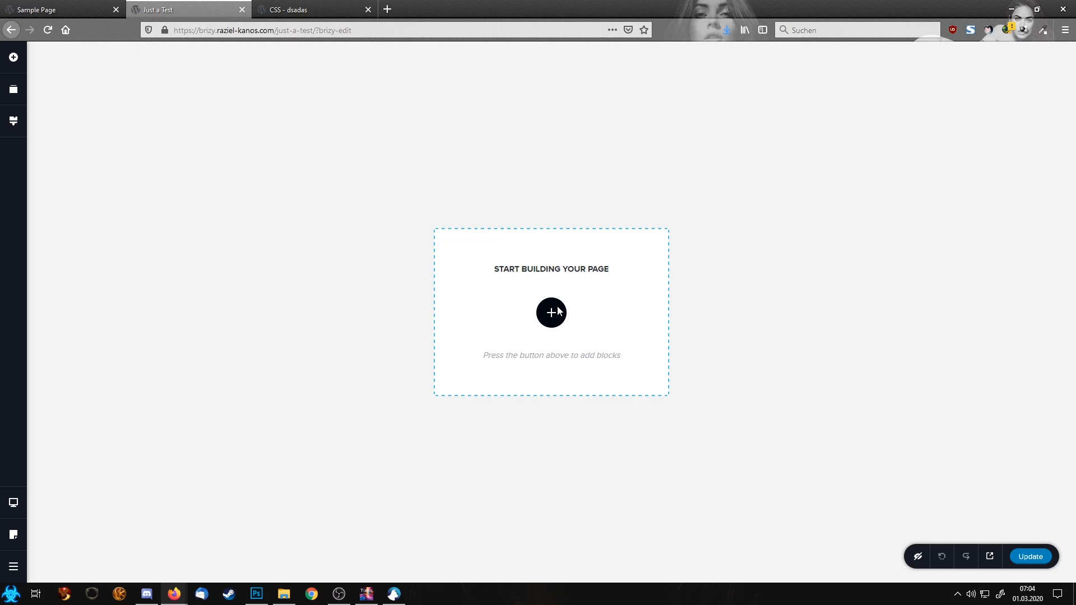
left_click(552, 313)
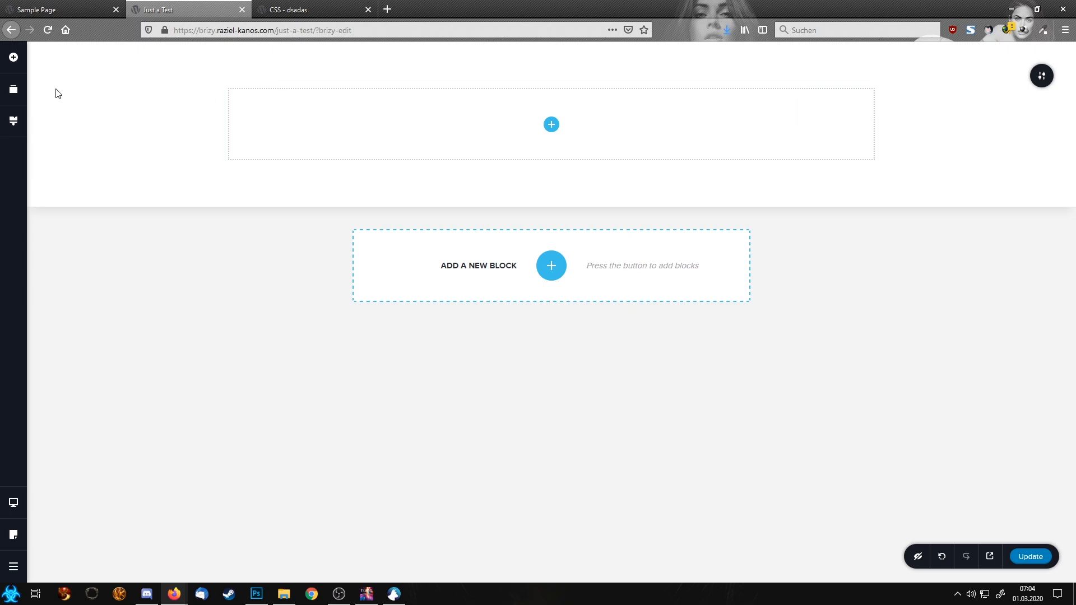
left_click(12, 56)
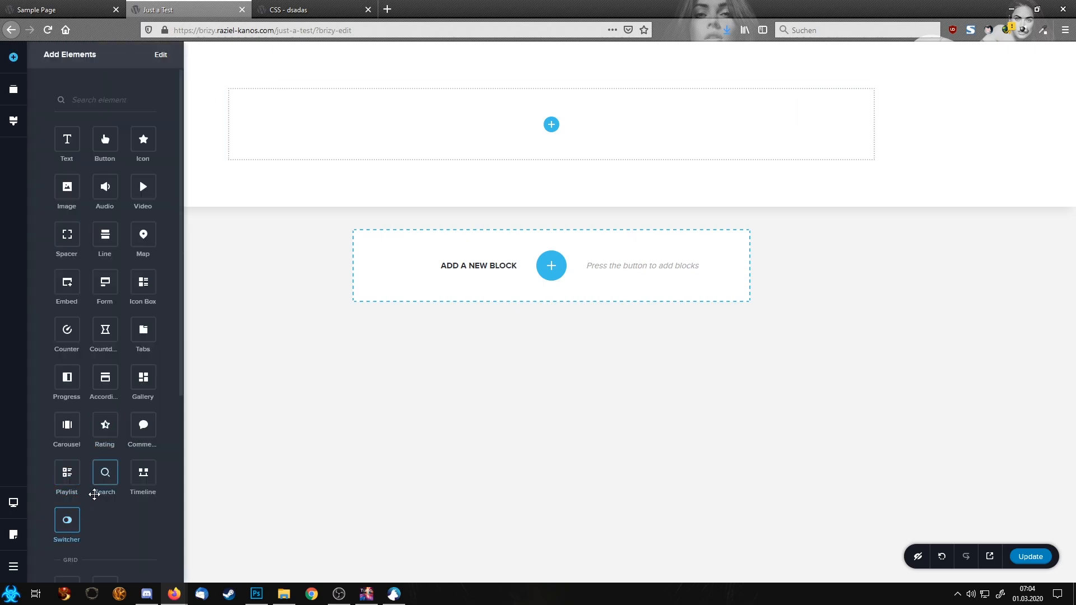
scroll("down", 3)
type("Tite")
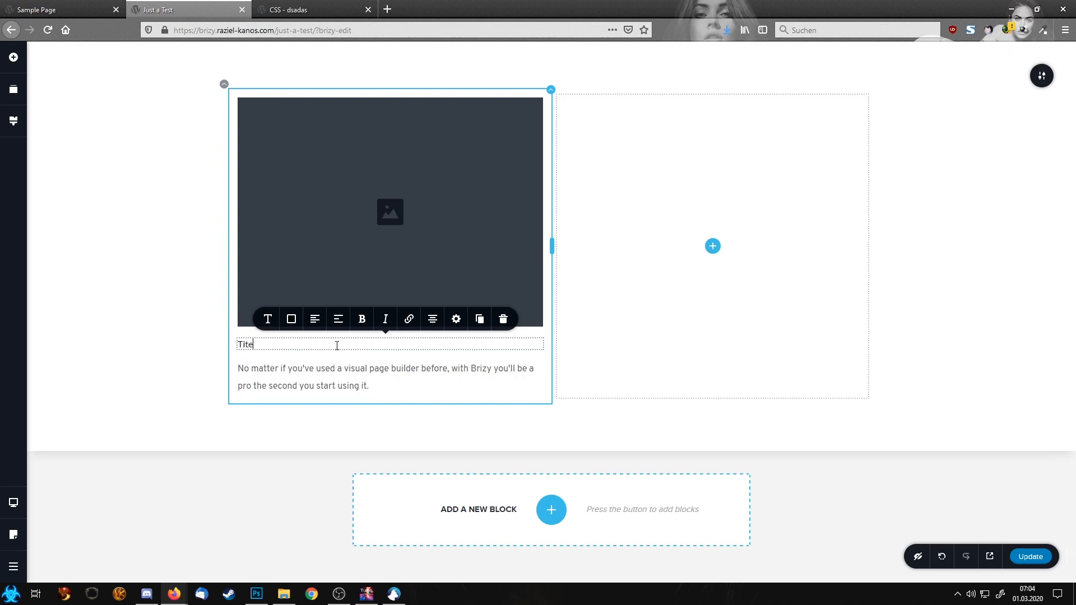
type("le")
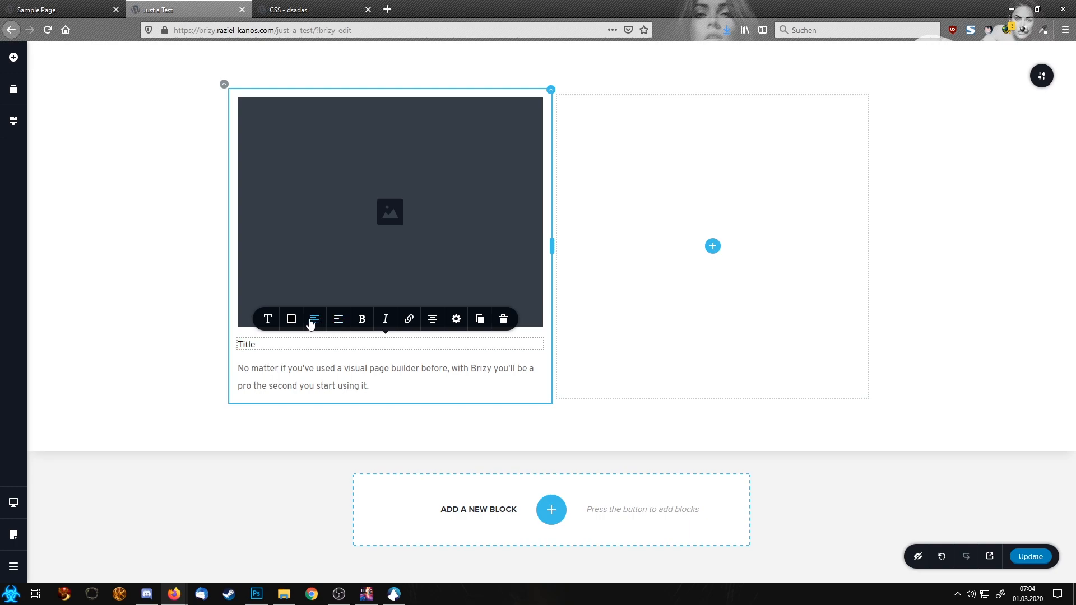
Step: Give the title the Heading text style and set the image to the red-haired woman's photo
left_click(267, 318)
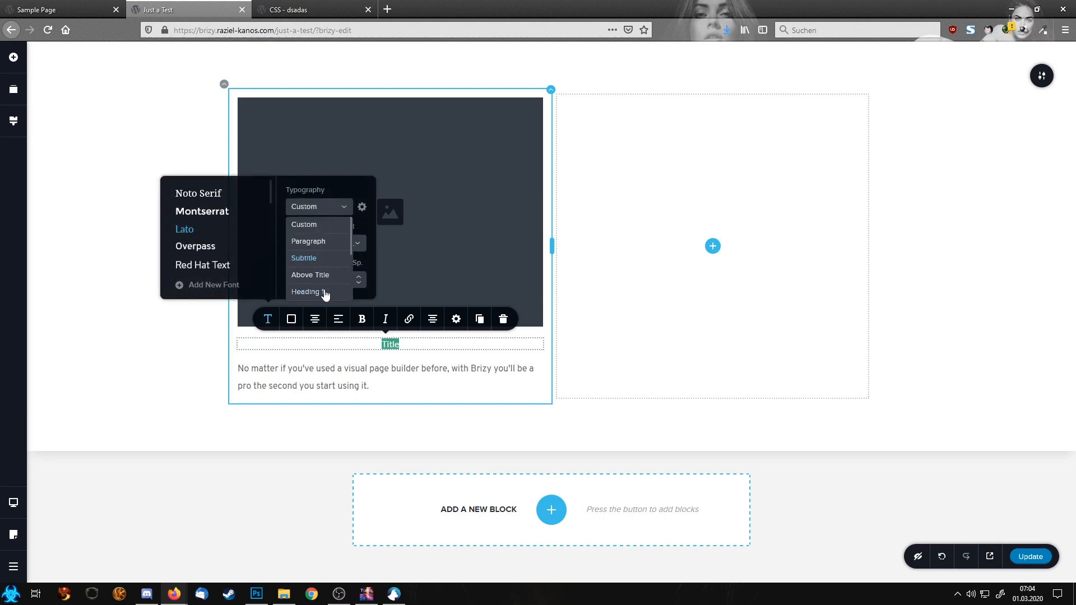
left_click(308, 292)
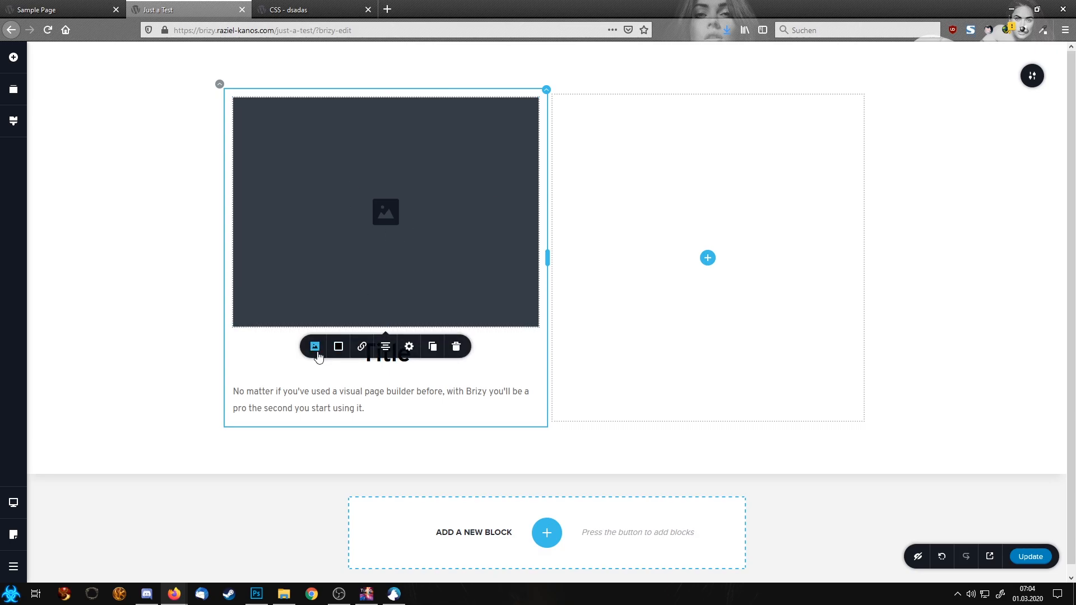
left_click(314, 346)
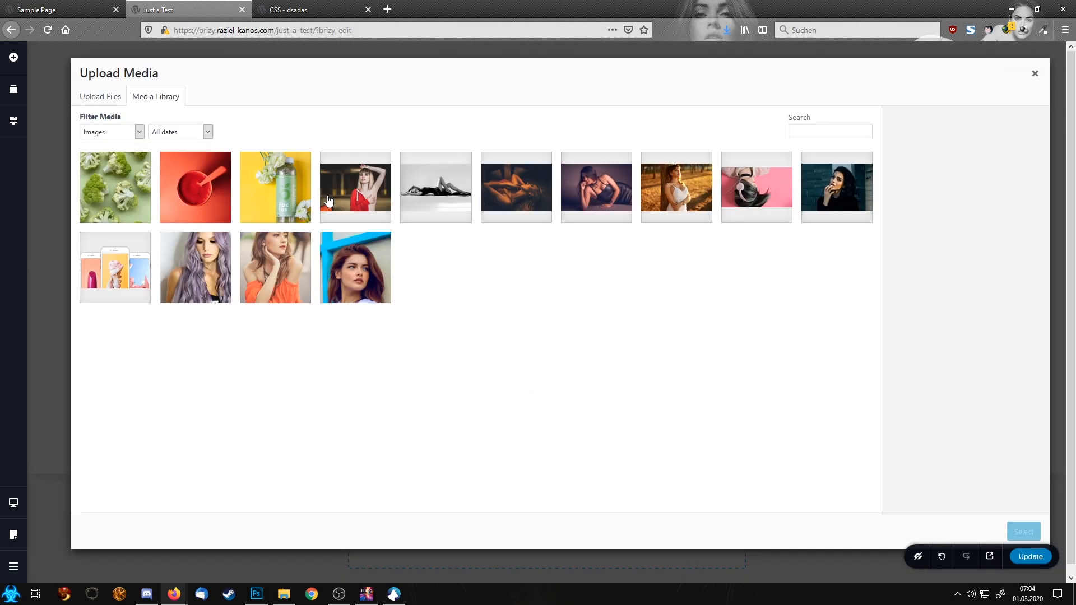
left_click(1034, 74)
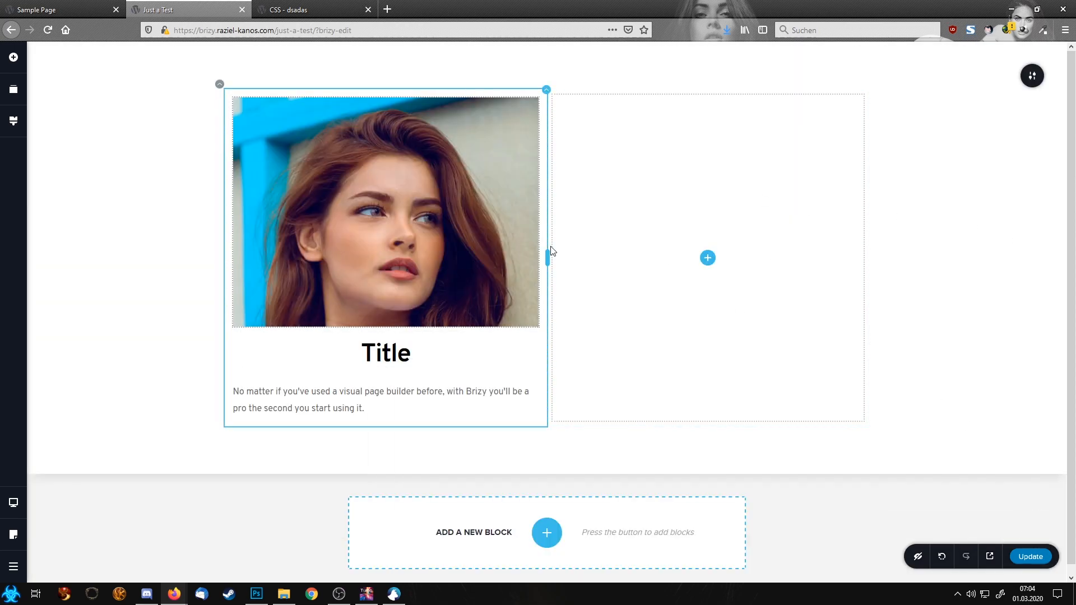
mouse_move(399, 233)
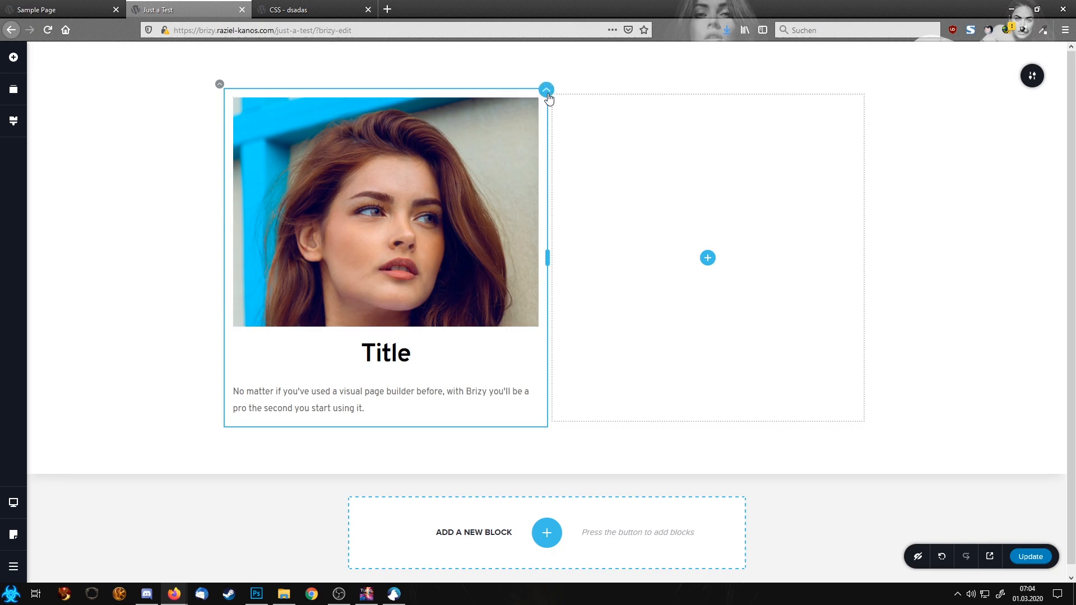
Step: Raise the first column's margin from 1 to 15 px so photo, title and text sit inset
left_click(546, 89)
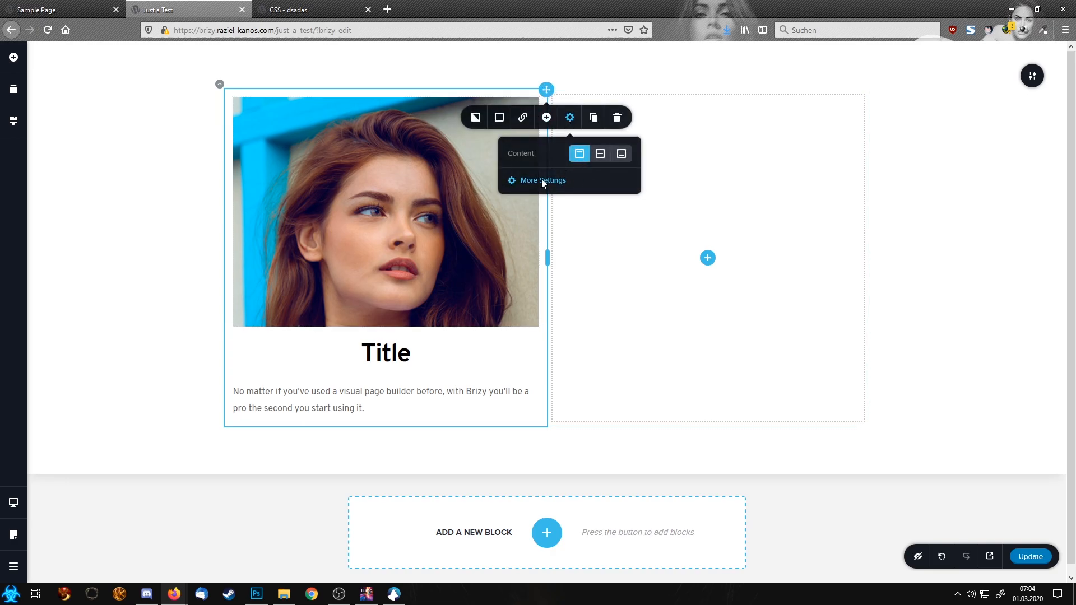
left_click(542, 180)
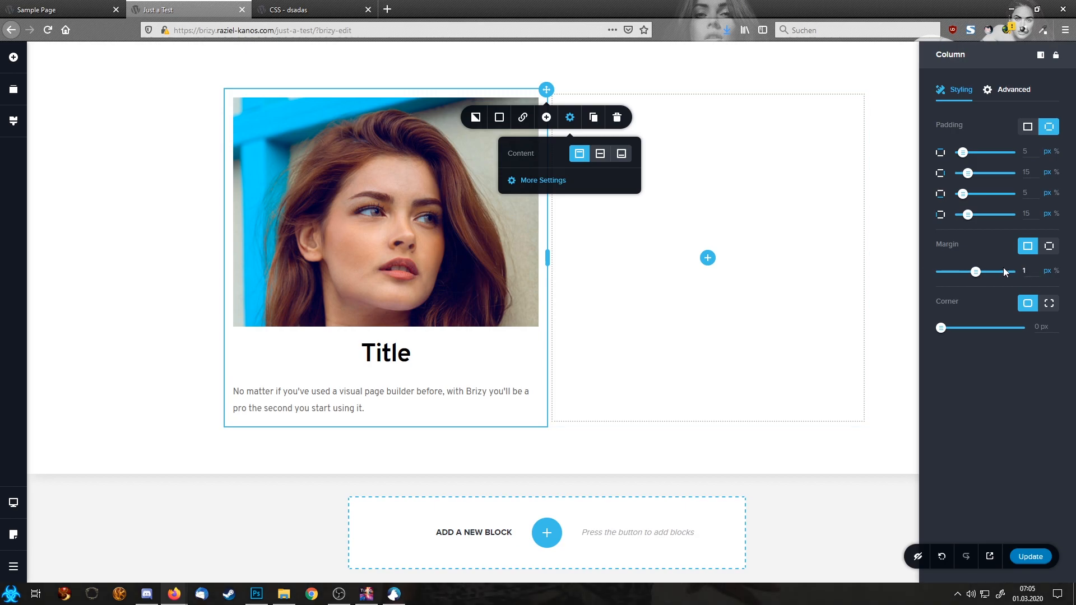
left_click_drag(976, 271, 981, 271)
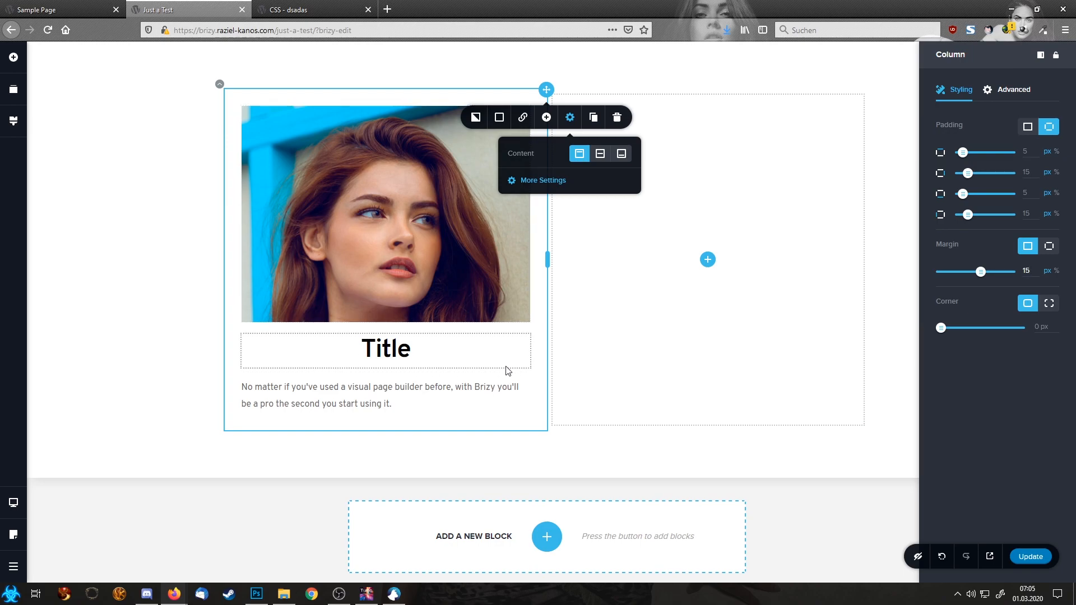
left_click(379, 394)
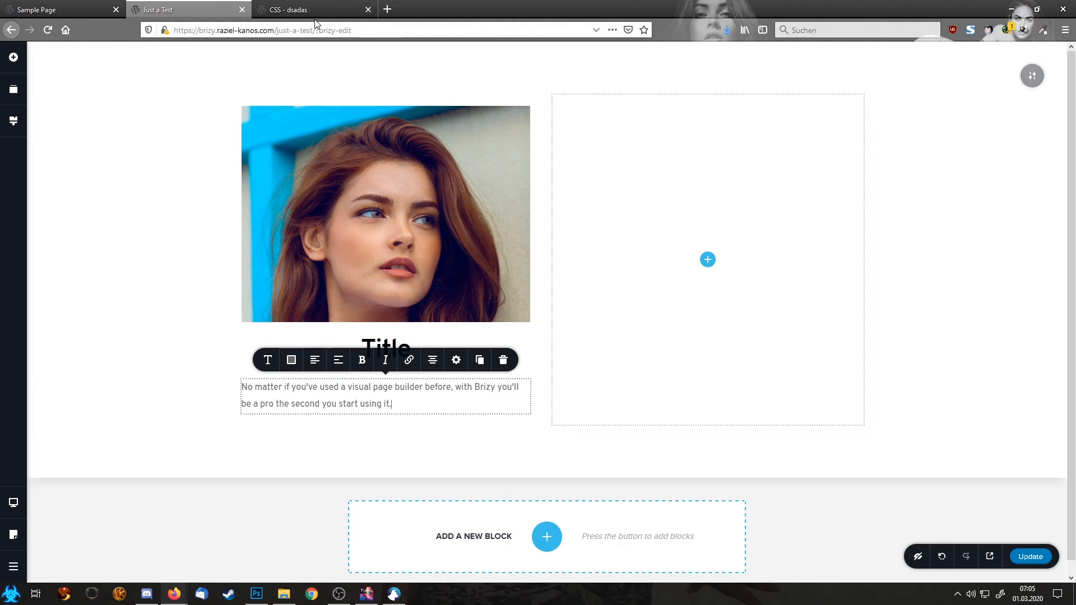
Step: Select the boxcgr class name in the CSS - dsadas snippet and return to the Just a Test editor
left_click(311, 9)
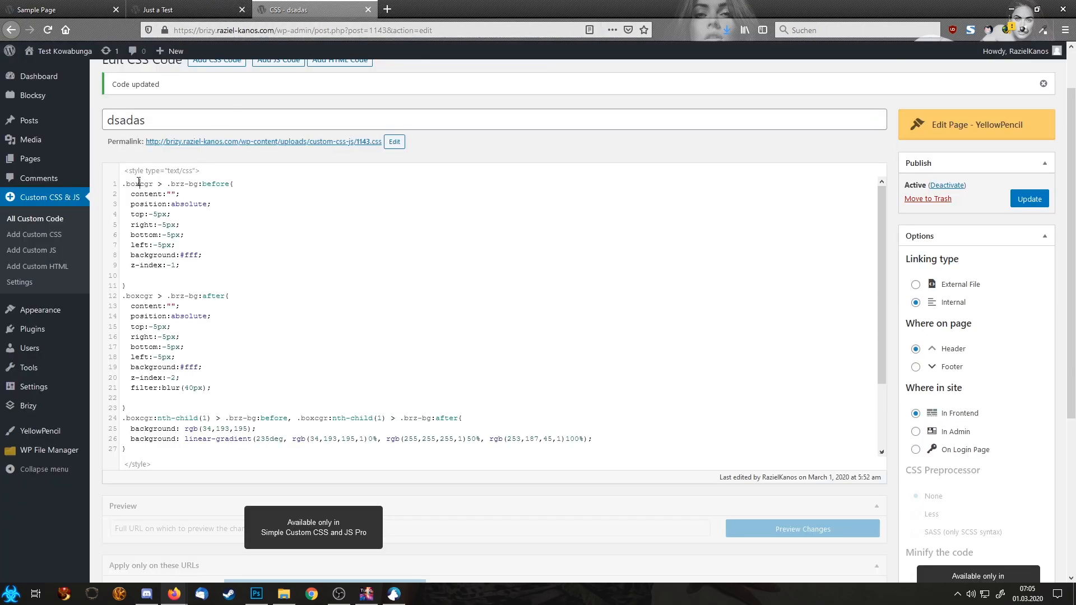
double_click(139, 184)
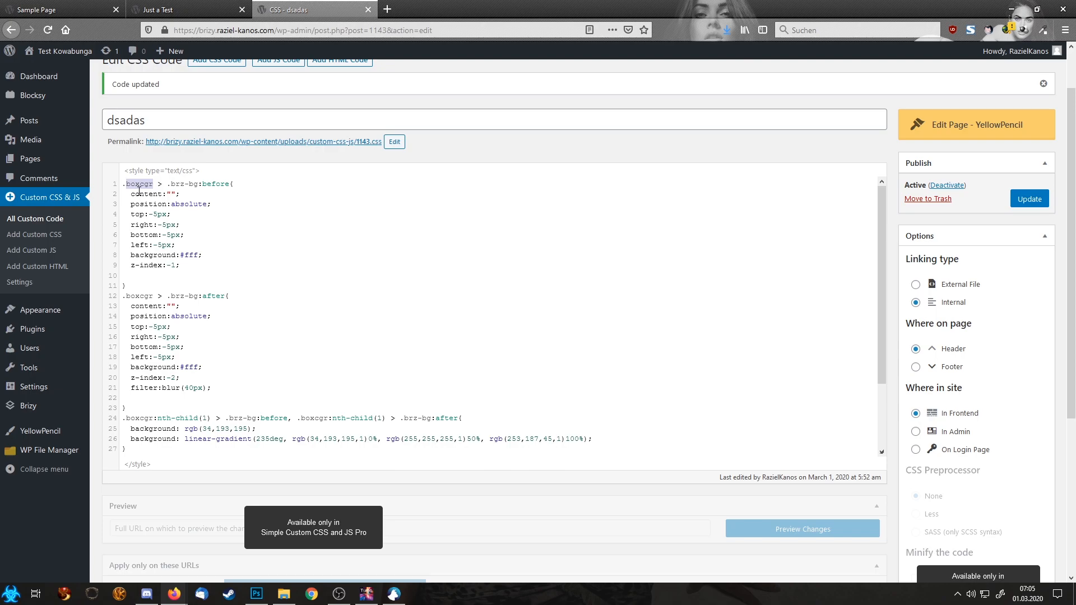
left_click(162, 9)
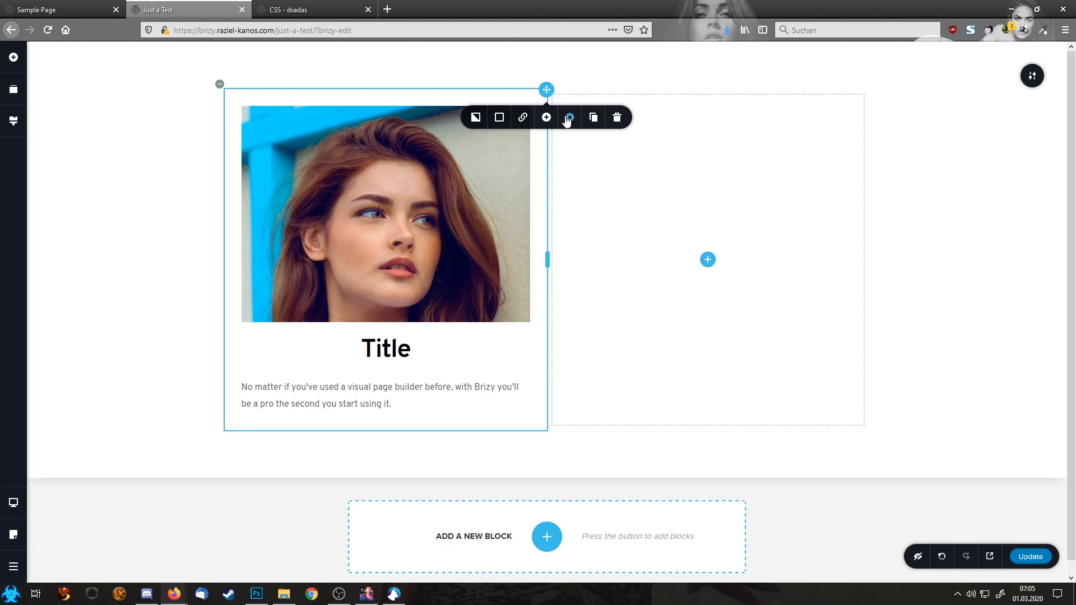
Step: Enter boxcgr as the first column's CSS Class in its Advanced settings
left_click(569, 118)
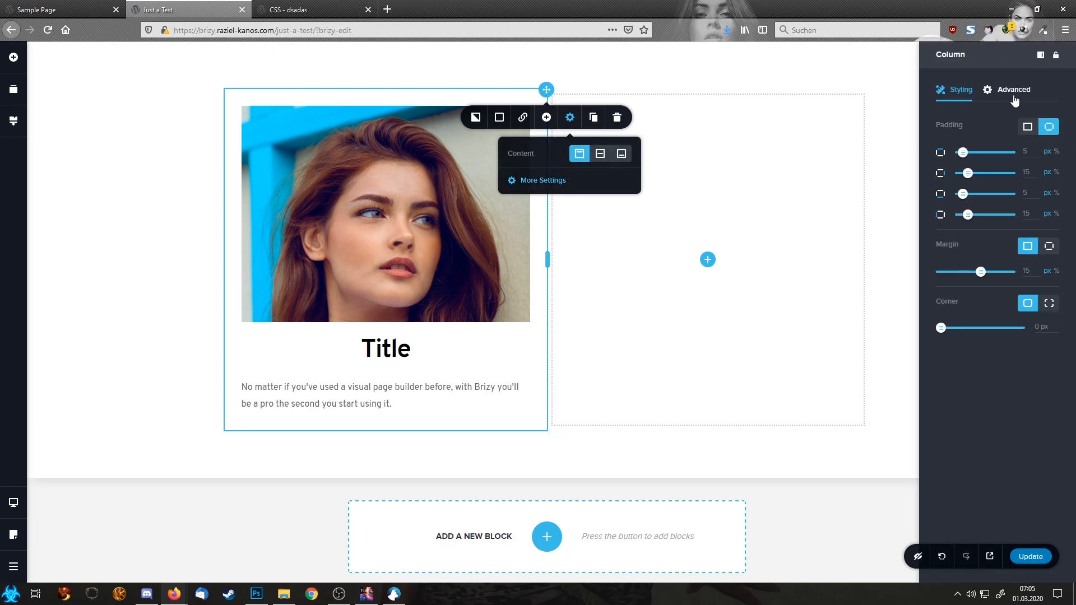
left_click(1014, 89)
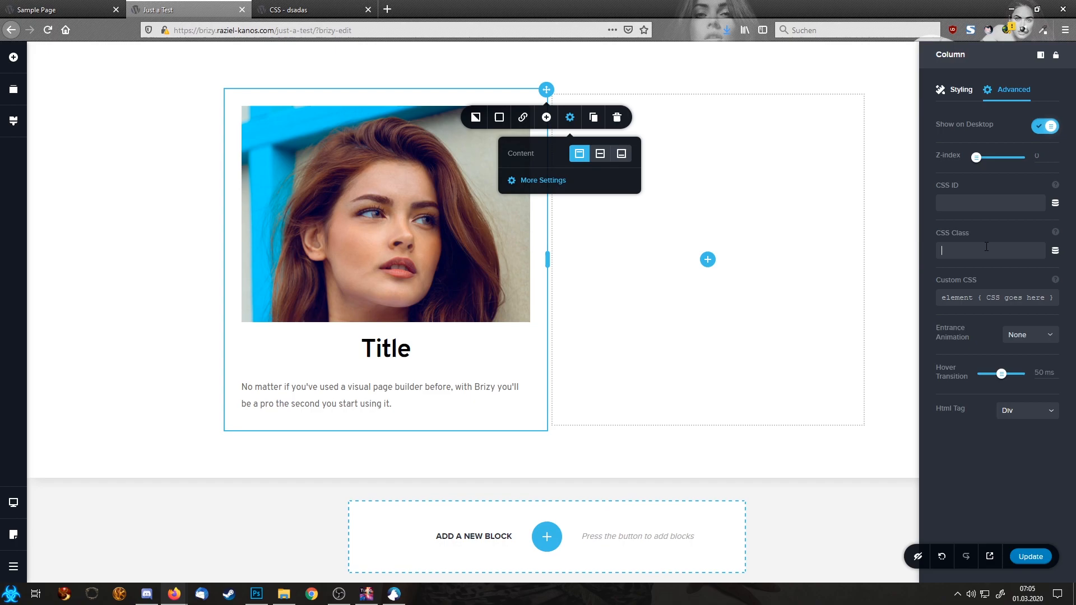
type("boxcgr")
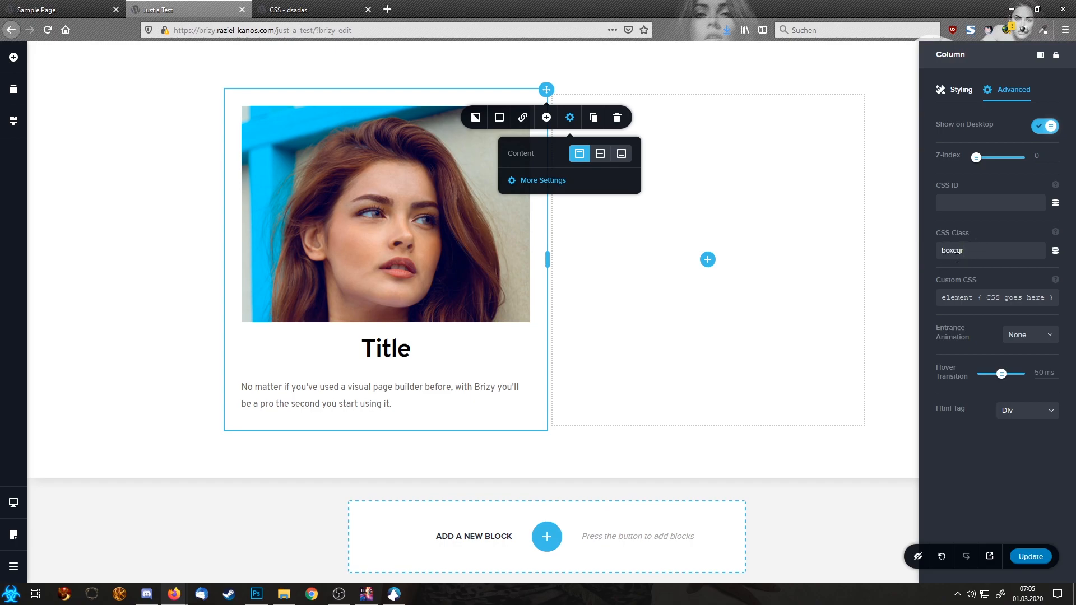
left_click(990, 251)
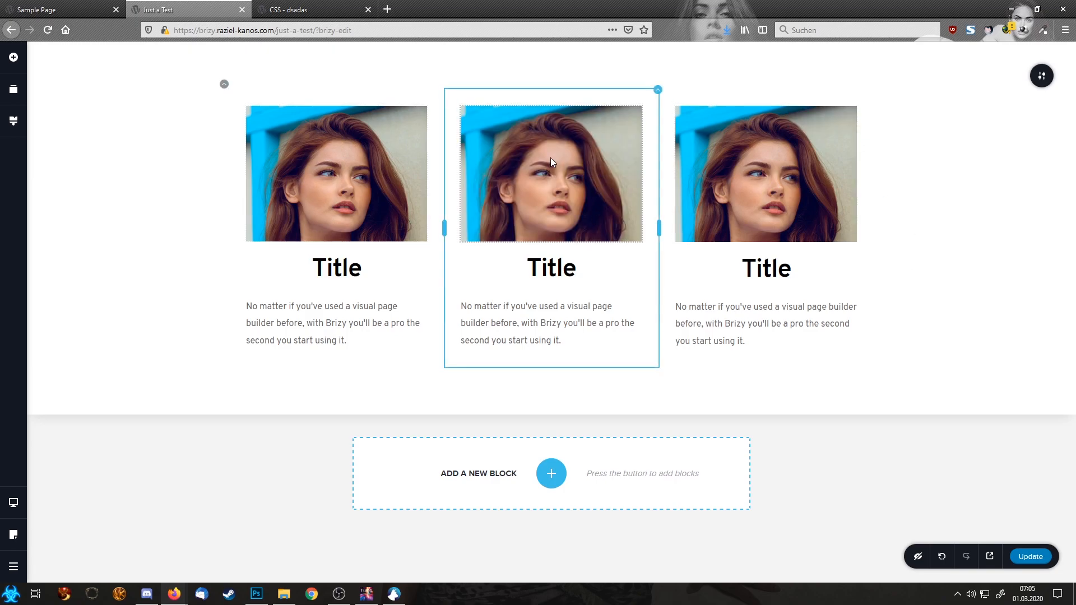
Step: Replace the second box's photo with a different portrait and pick a new one for the third box
left_click(551, 168)
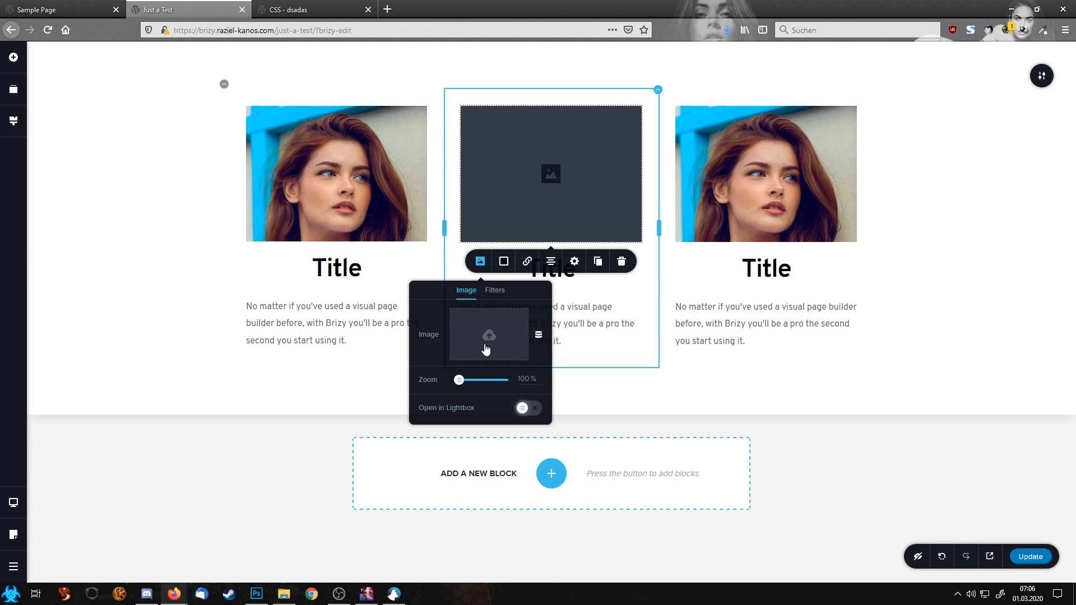
left_click(489, 334)
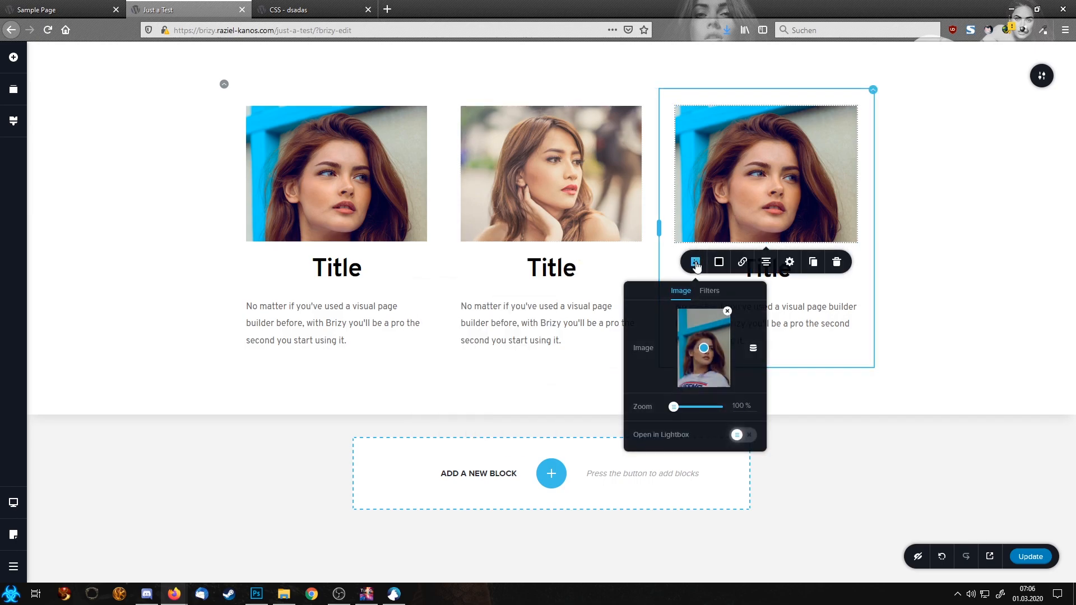
left_click(704, 348)
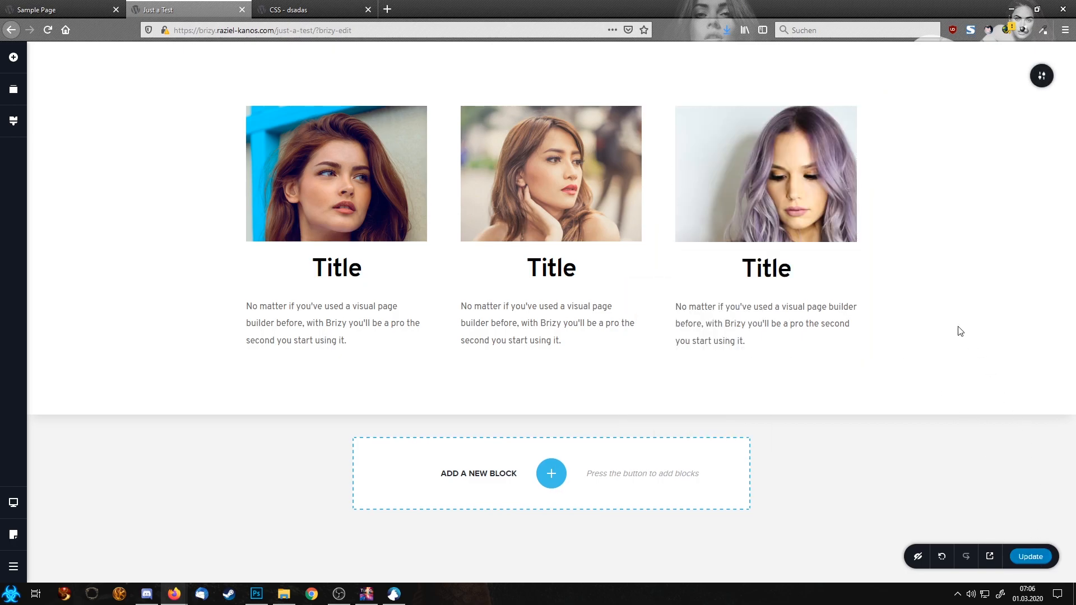
Step: Preview the page with the three glowing gradient boxes, compare with the Sample Page, then go to the CSS code
left_click(767, 269)
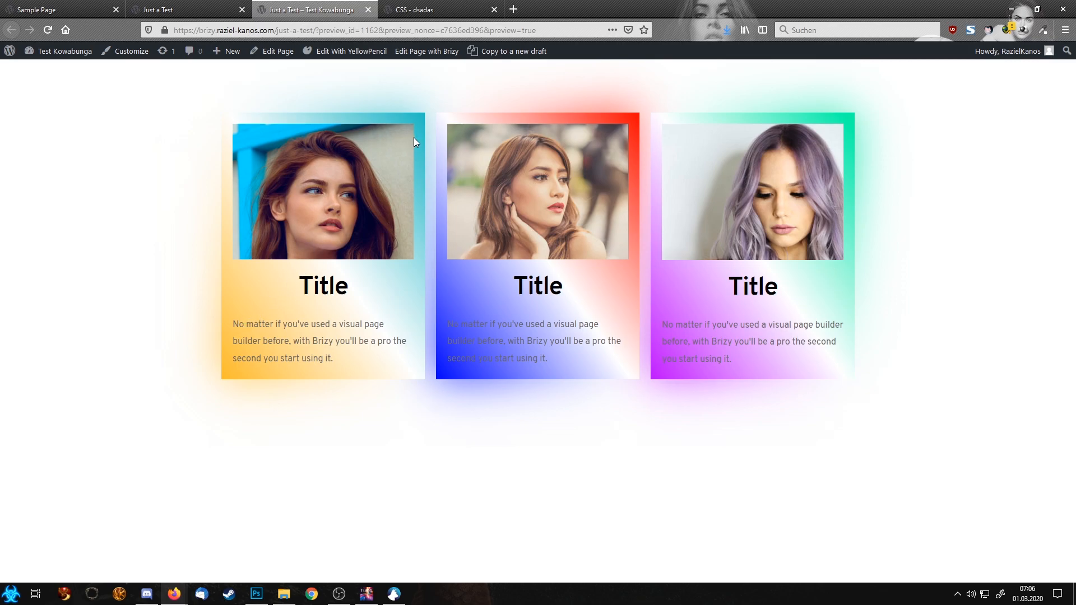
mouse_move(851, 242)
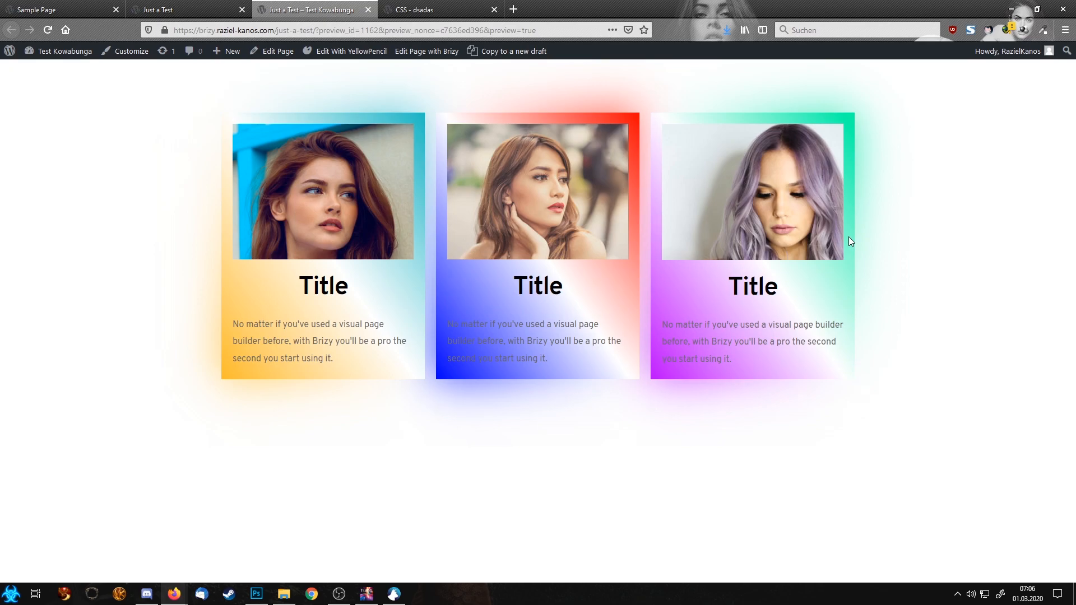
left_click(44, 9)
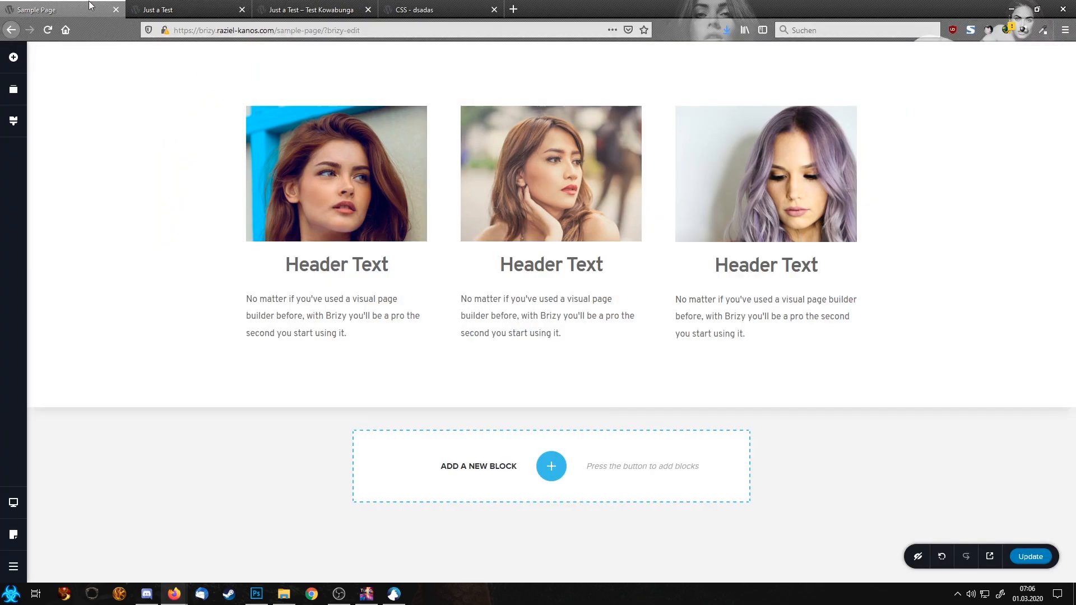
left_click(313, 9)
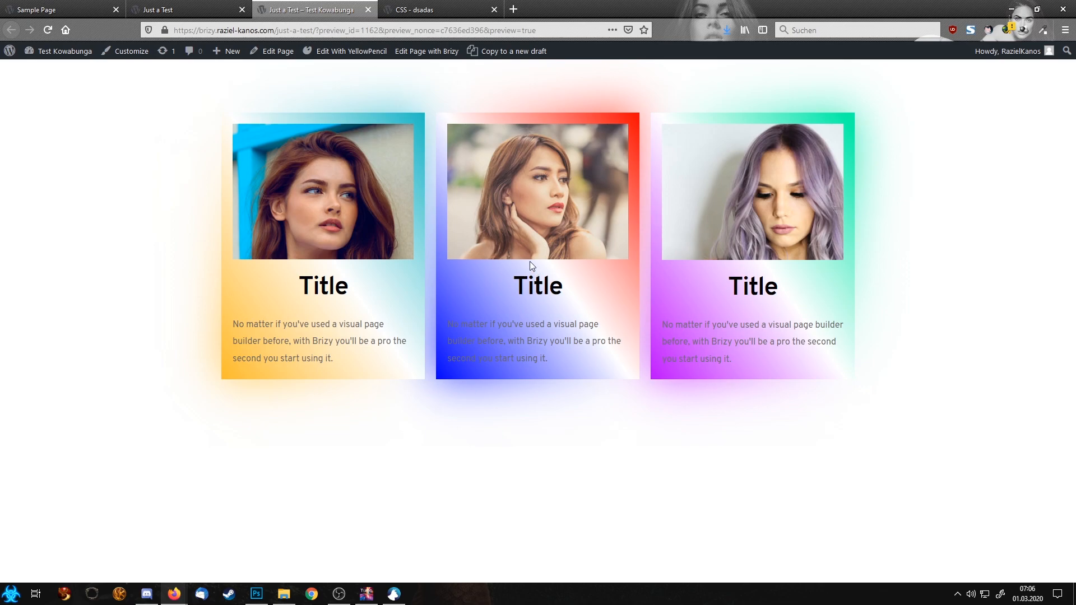
mouse_move(497, 277)
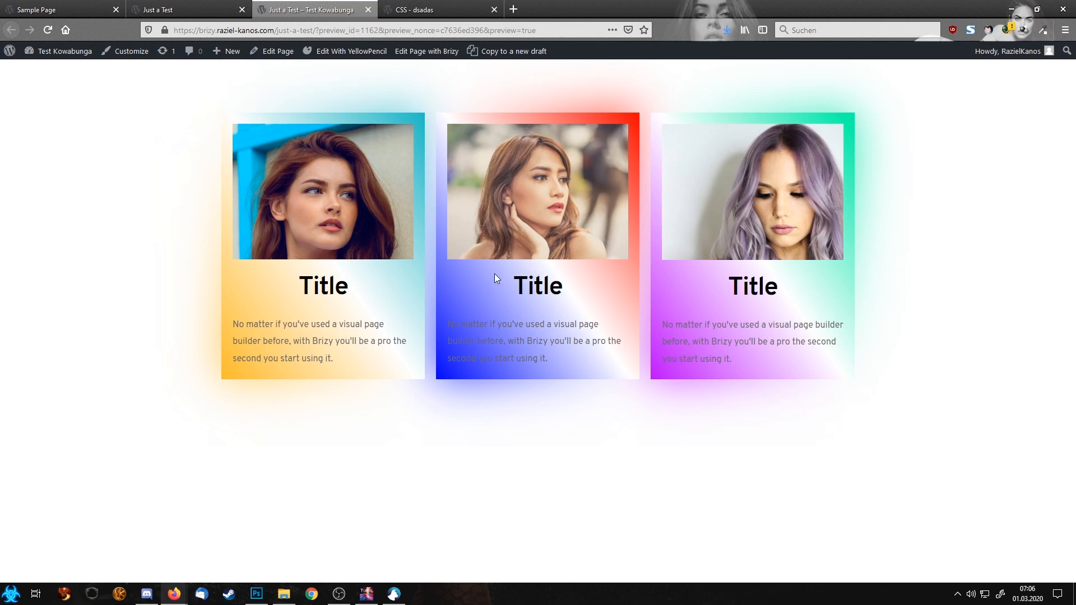
left_click(437, 9)
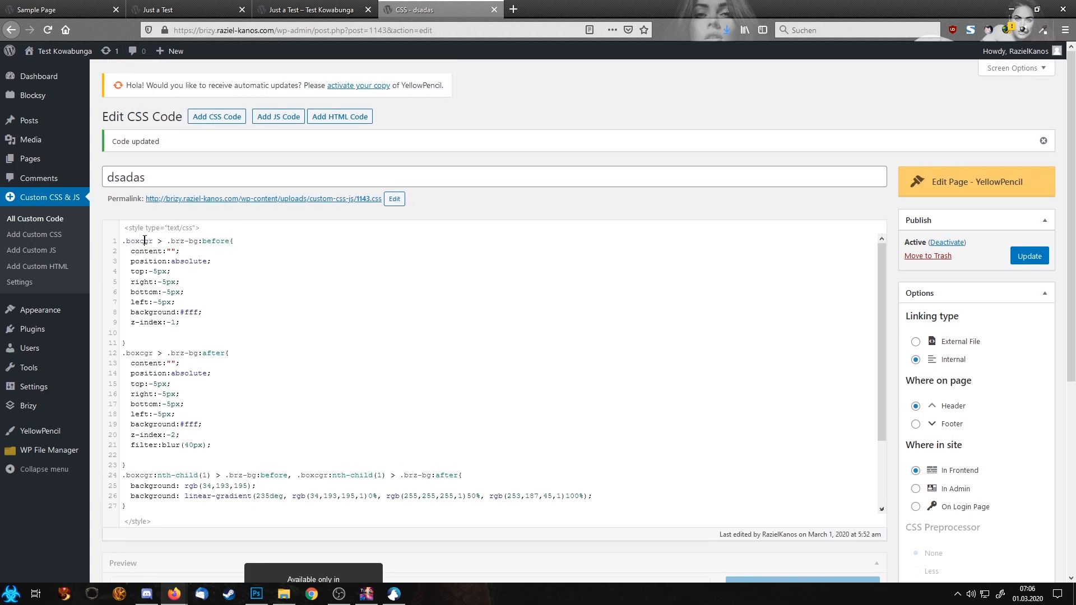
Step: Review the boxcgr rules with per-box nth-child linear-gradient layers and check the preview
double_click(131, 241)
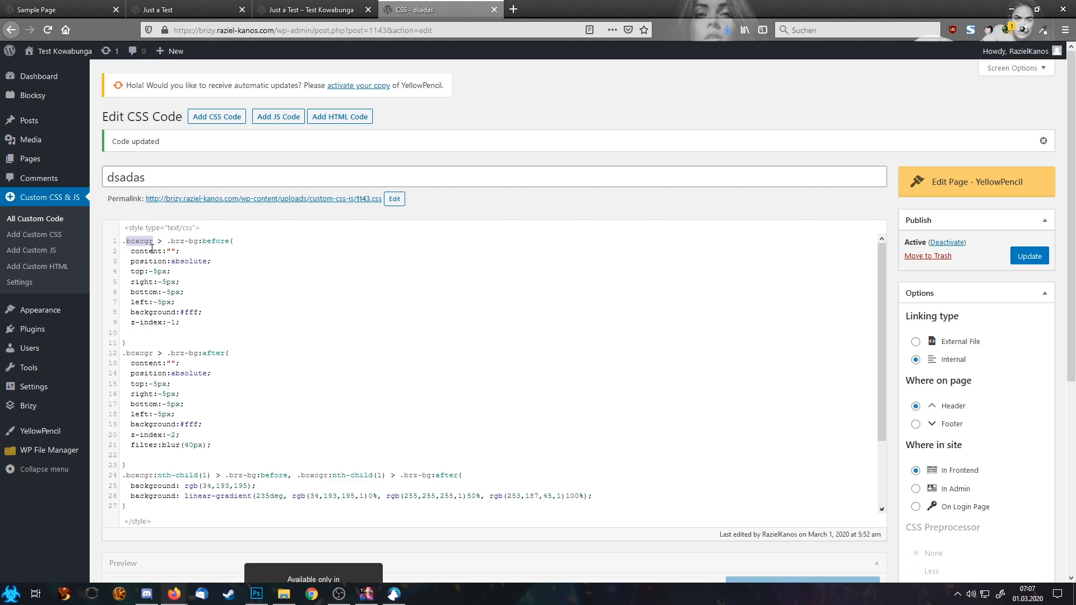
scroll("down", 3)
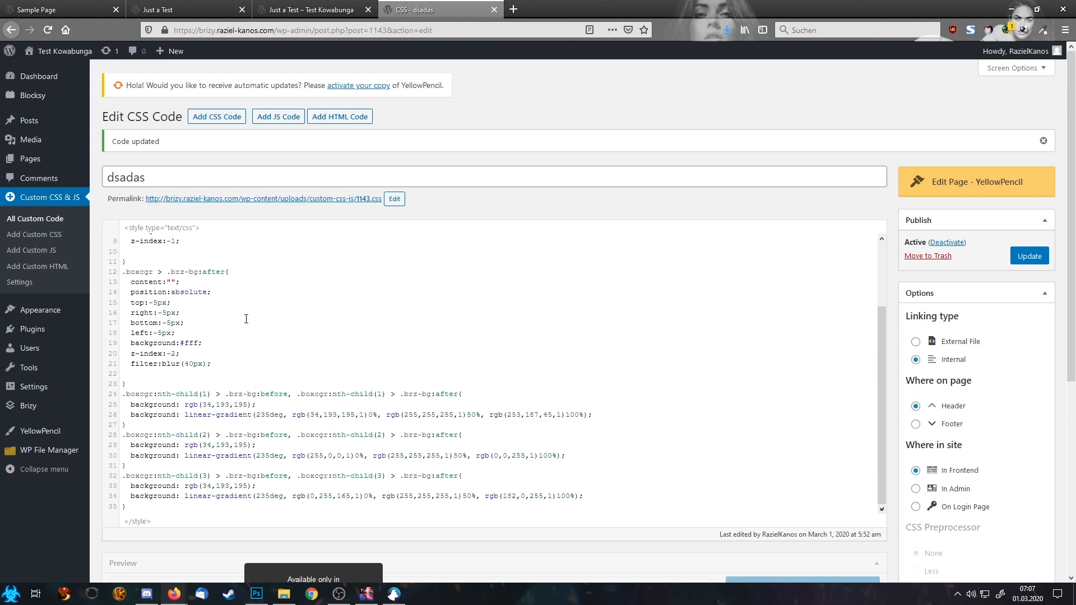
mouse_move(238, 326)
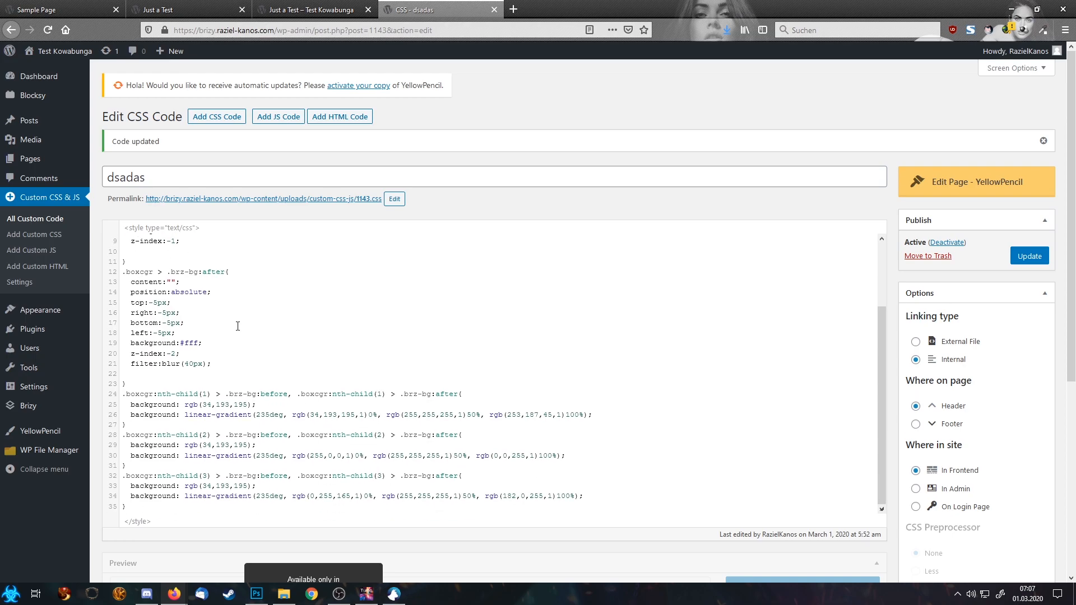
mouse_move(204, 326)
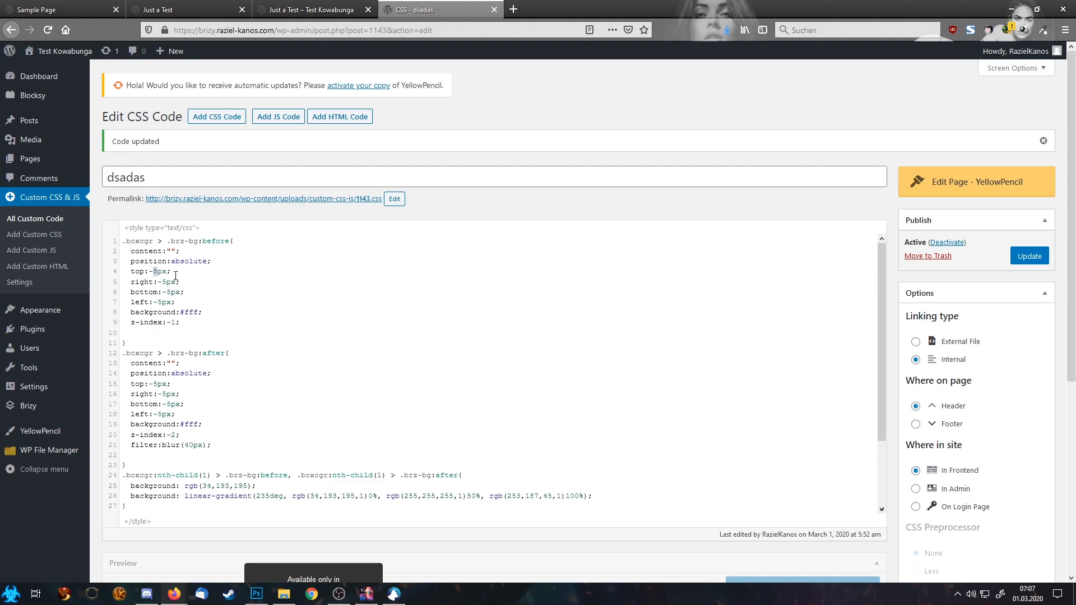
left_click(323, 9)
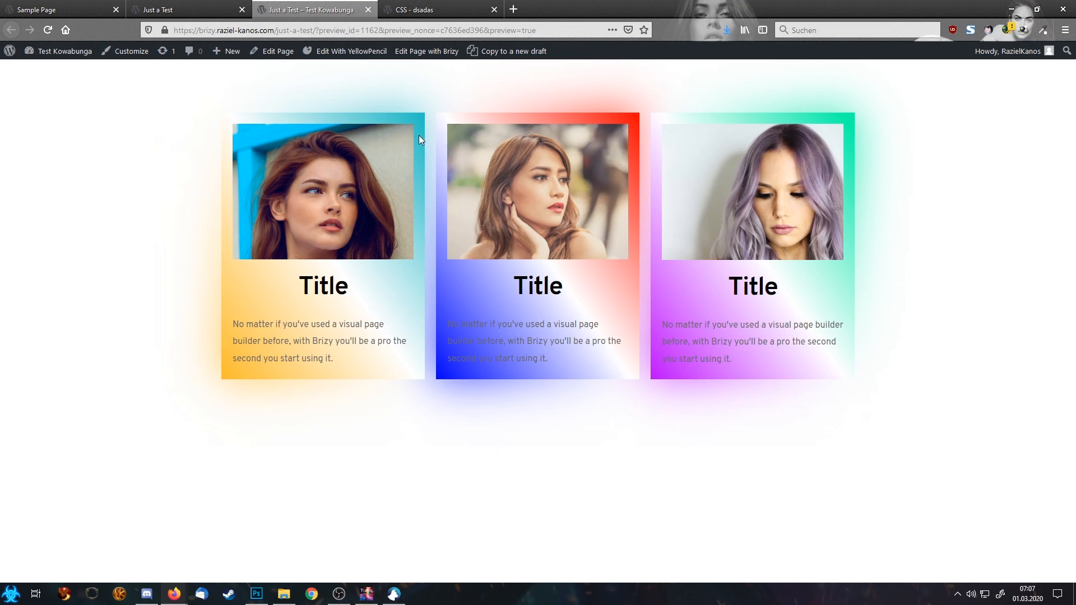
mouse_move(218, 340)
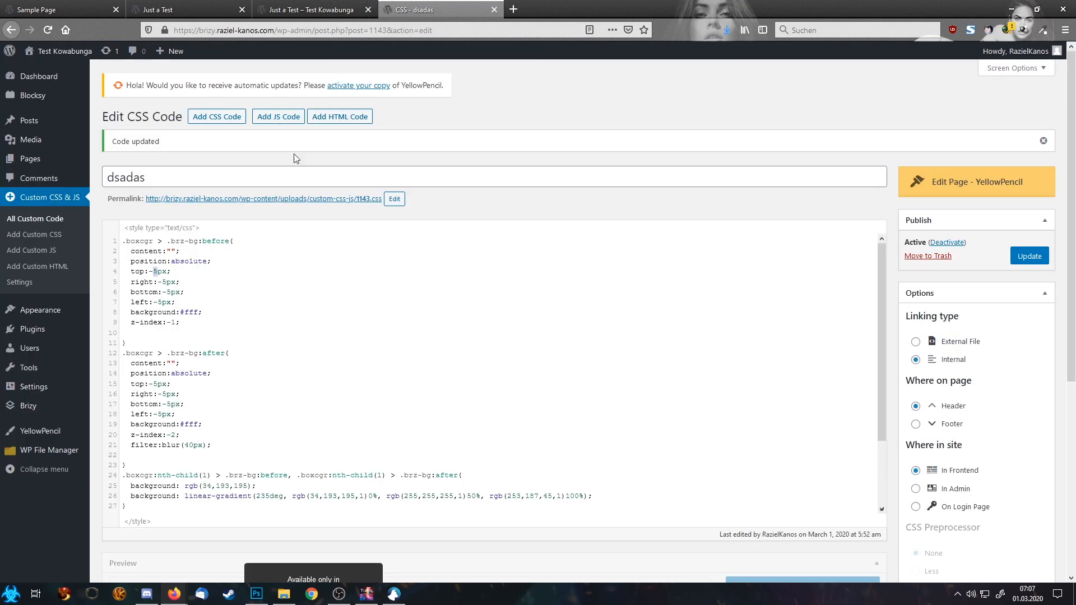
Step: Inspect the -5px offsets and 40px blur glow values in the dsadas stylesheet
left_click(156, 271)
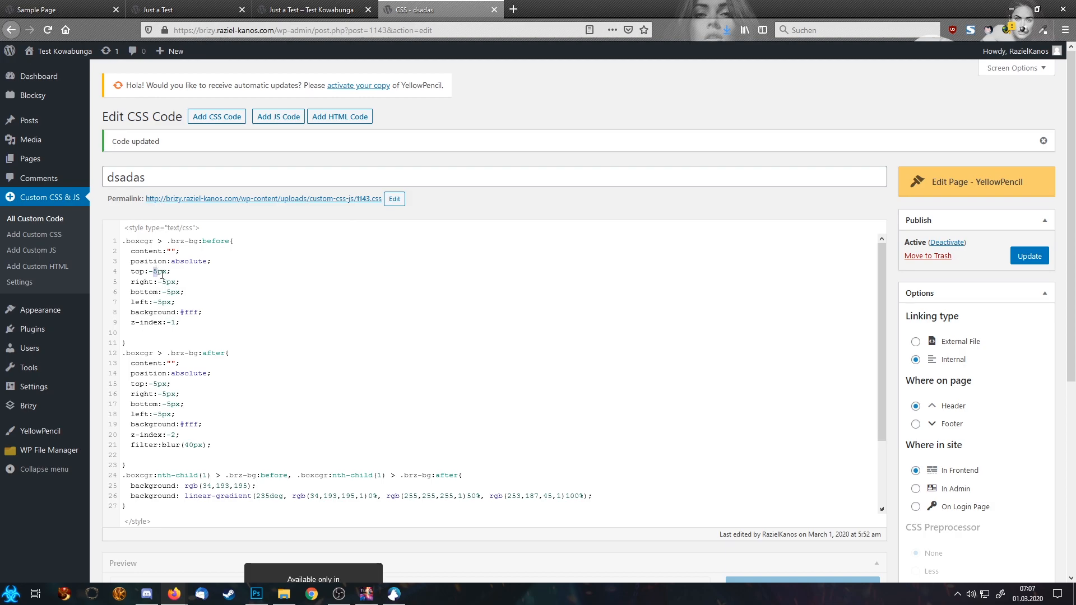
scroll("down", 3)
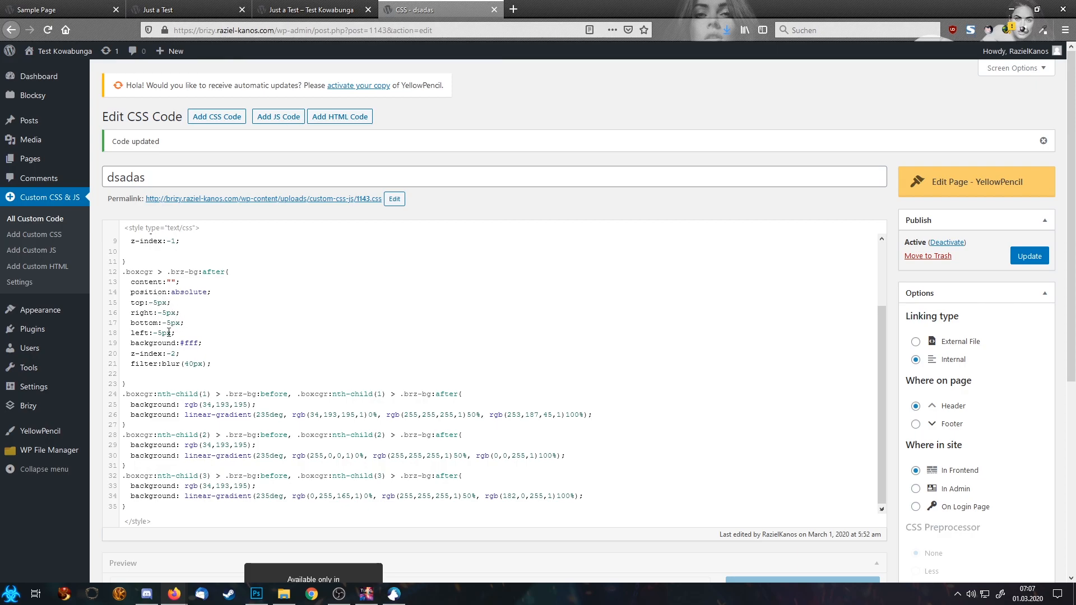
scroll("up", 3)
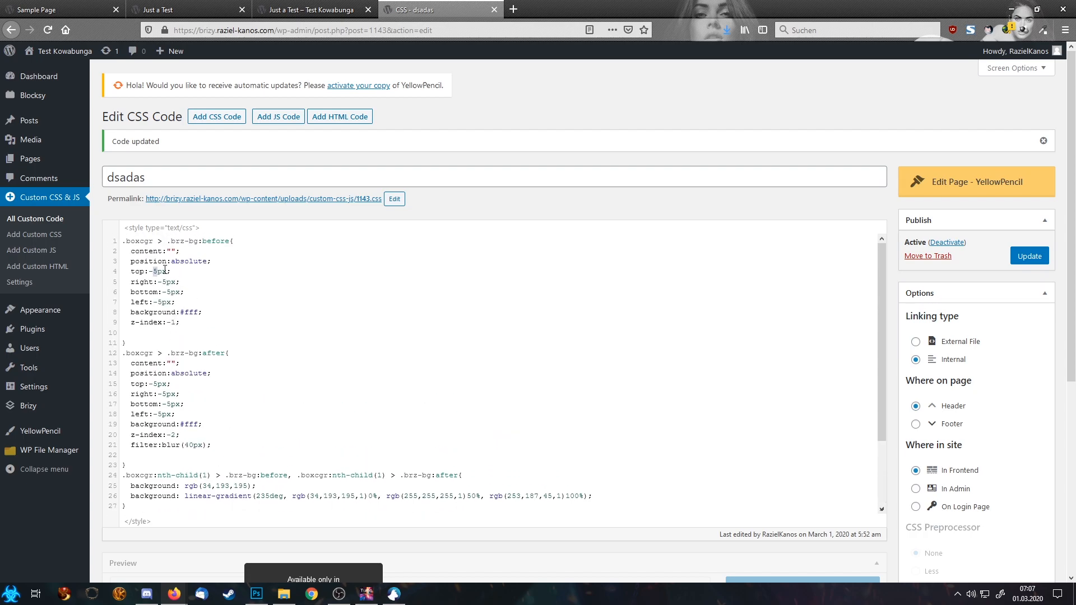
scroll("down", 3)
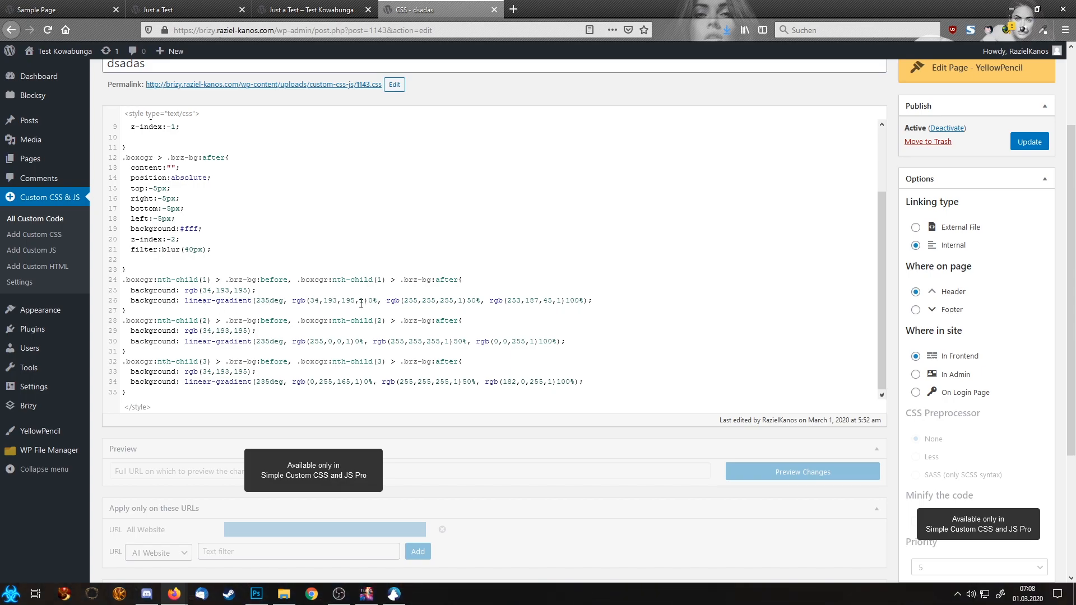
mouse_move(554, 296)
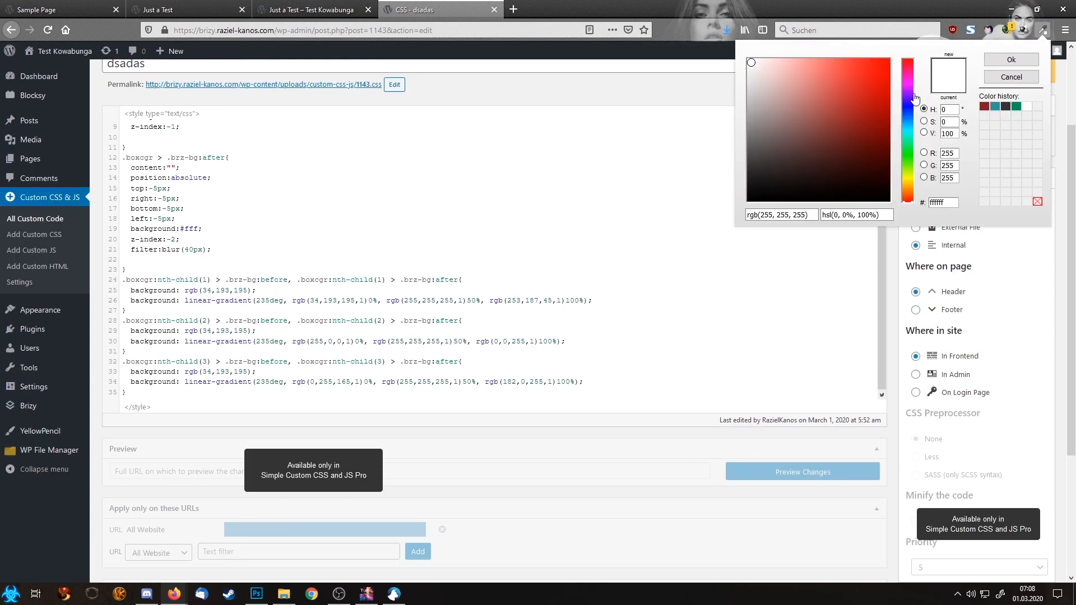
Step: Pick a lime green with the ColorZilla picker and fine-tune it against the page preview
left_click(904, 167)
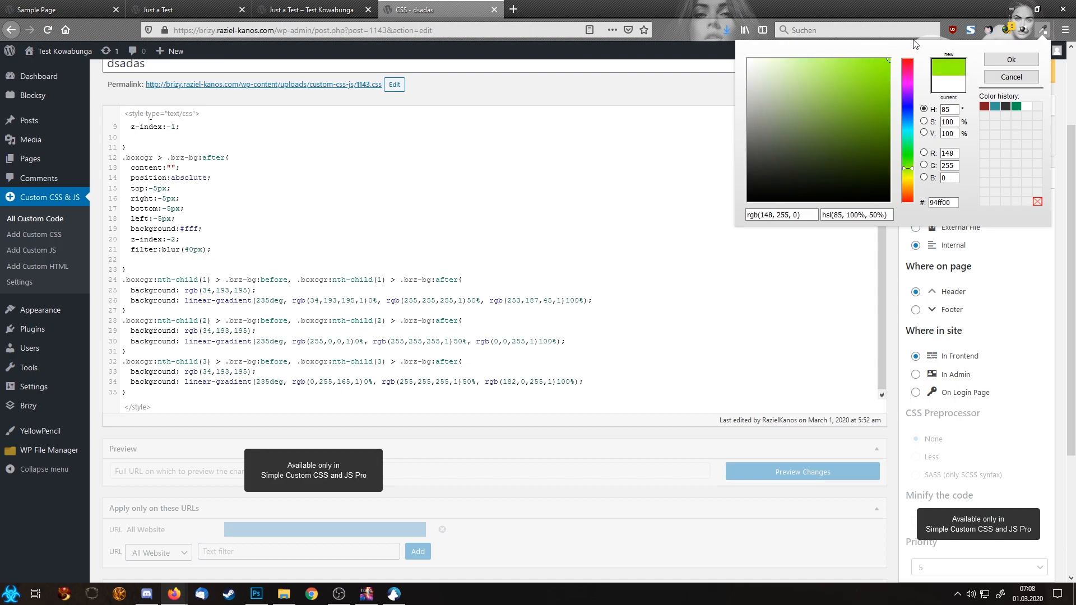
mouse_move(904, 48)
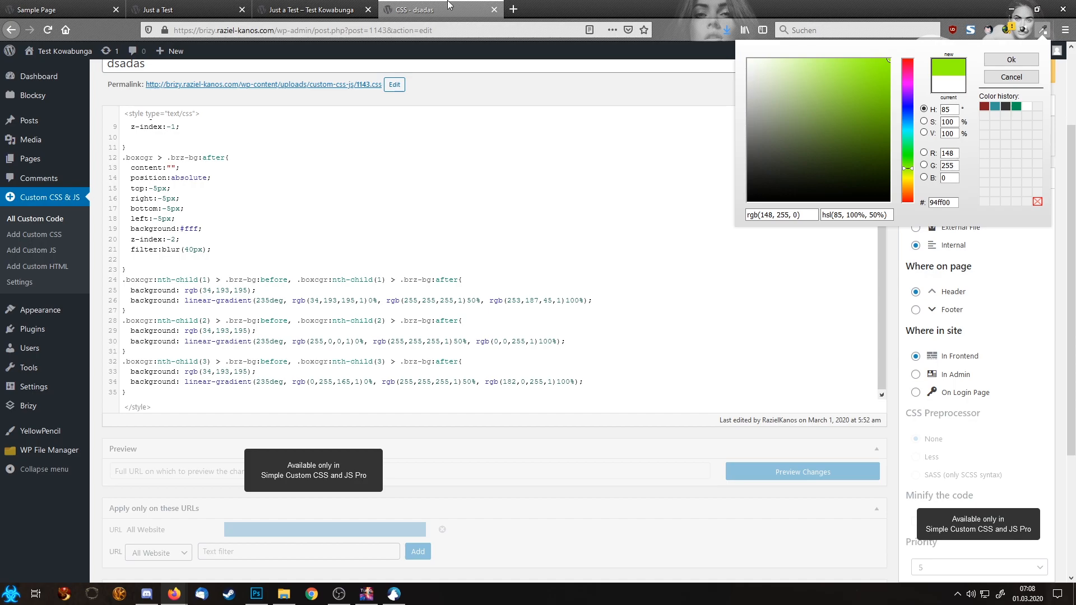
left_click(316, 10)
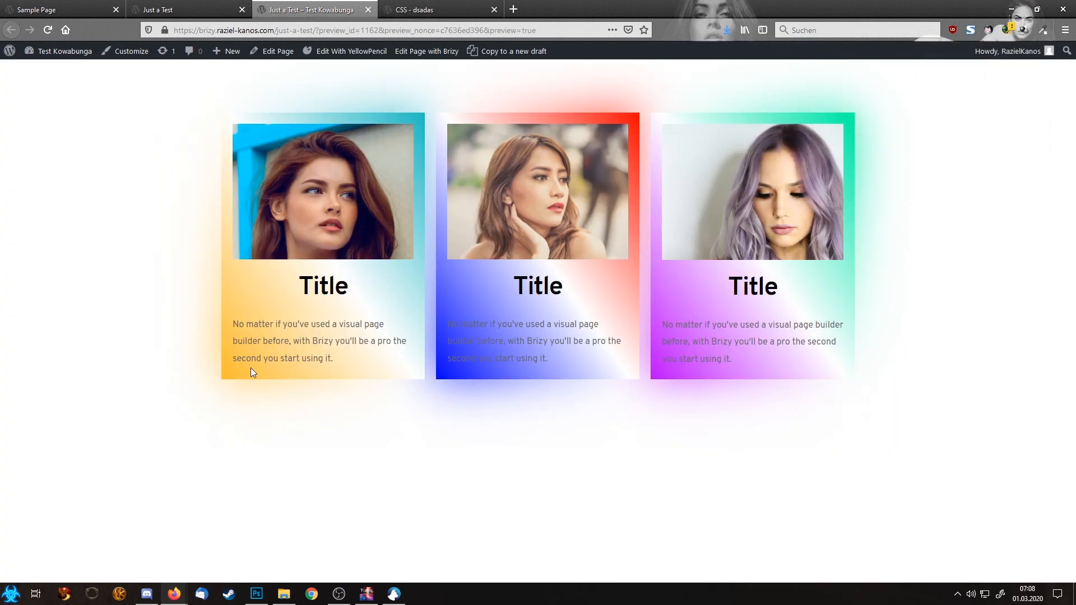
left_click(444, 9)
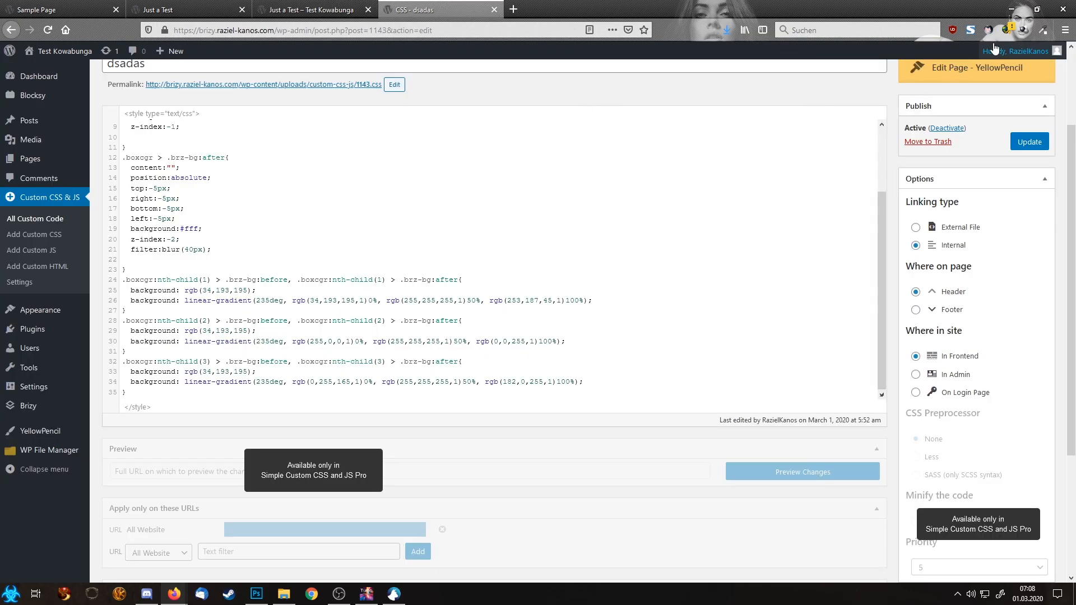
left_click(1041, 29)
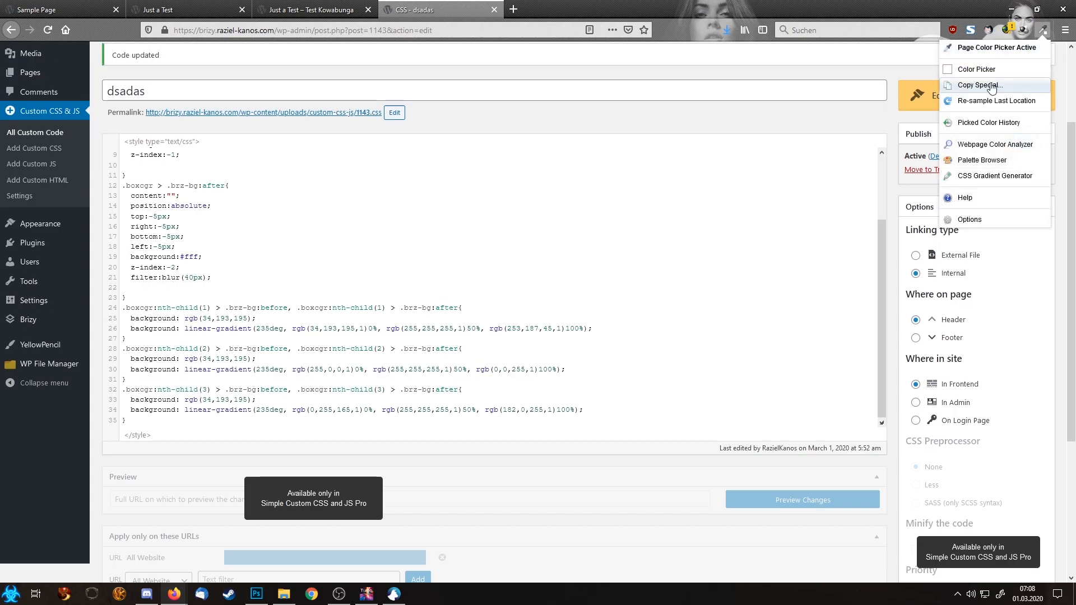
left_click(975, 69)
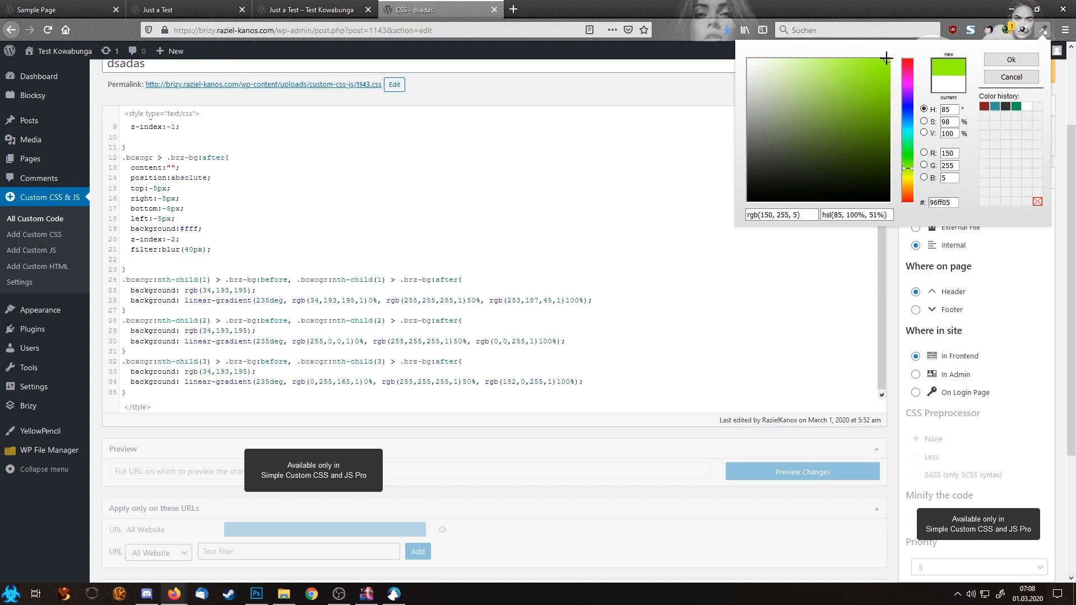
left_click(885, 63)
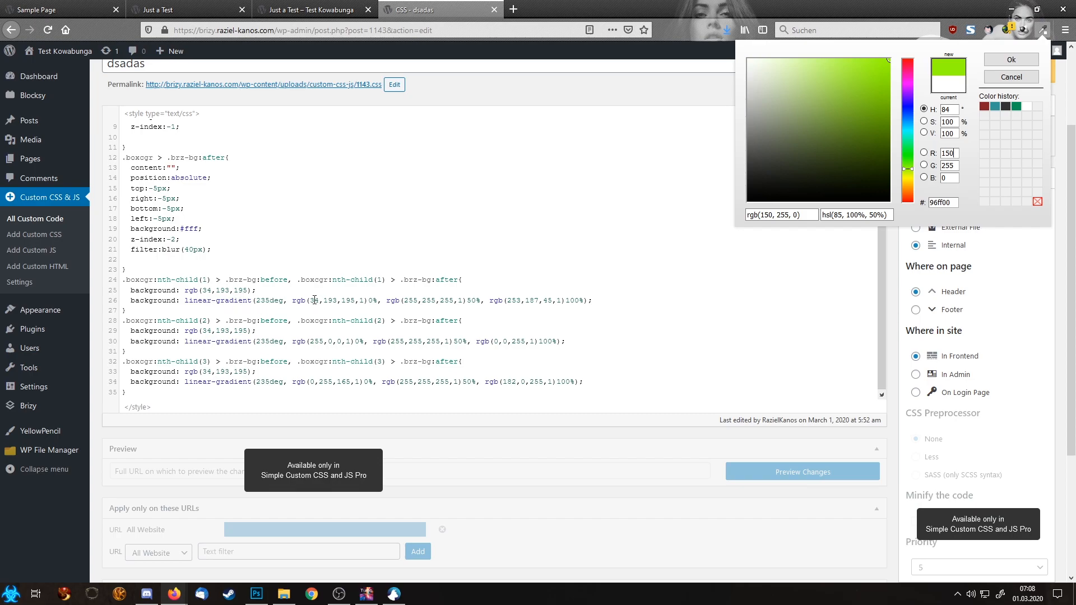
Step: Replace the first box's start colour rgb(34,193,195) with rgb(150,255,0) and update the snippet
left_click(1013, 59)
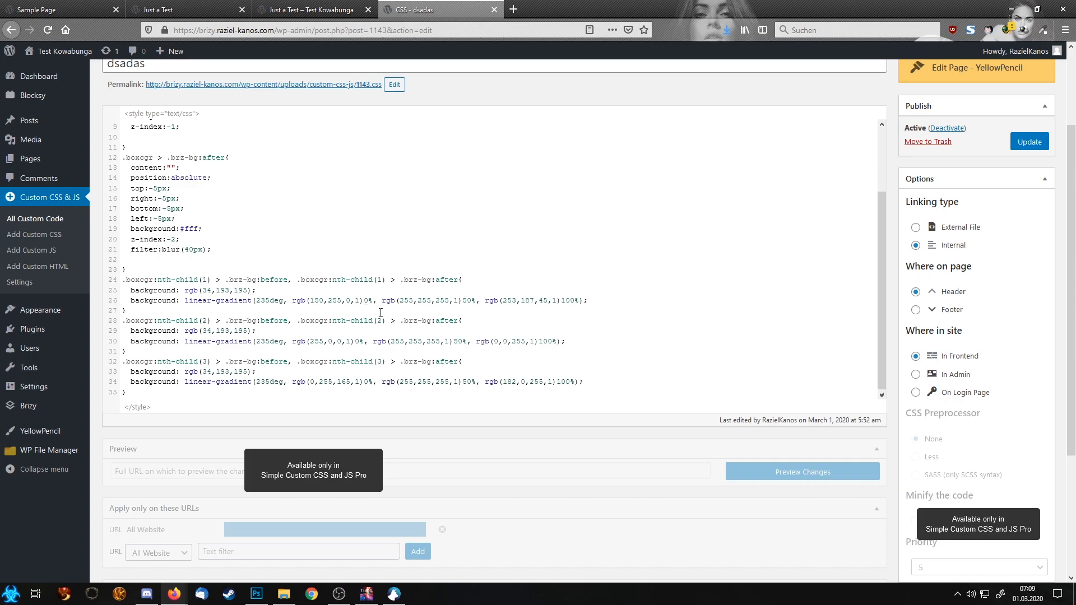
left_click(1029, 142)
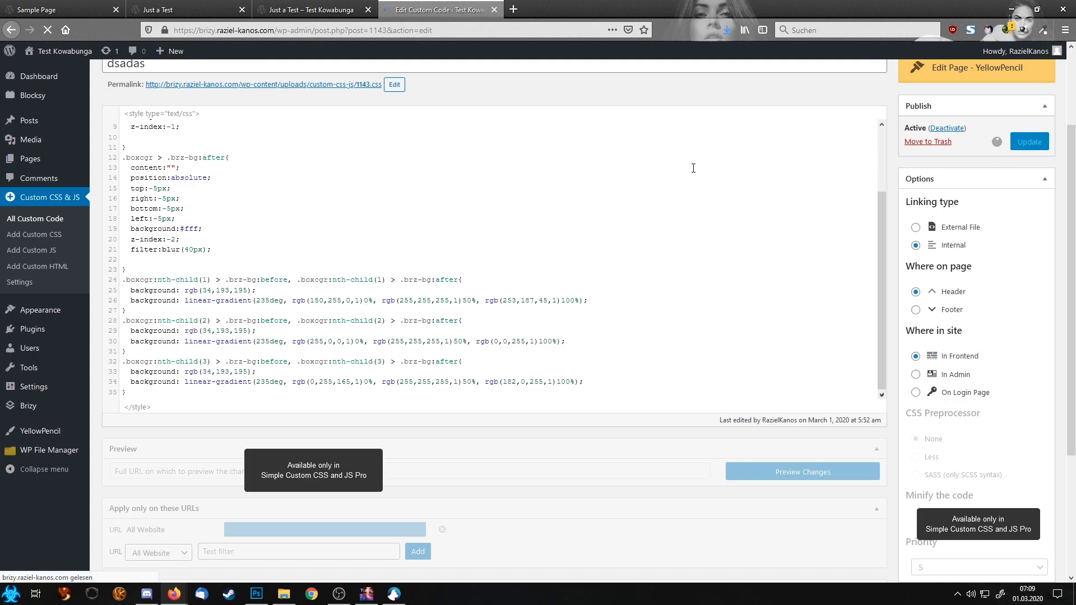
Step: Reload the preview so the first box's glowing border starts in lime green
left_click(317, 10)
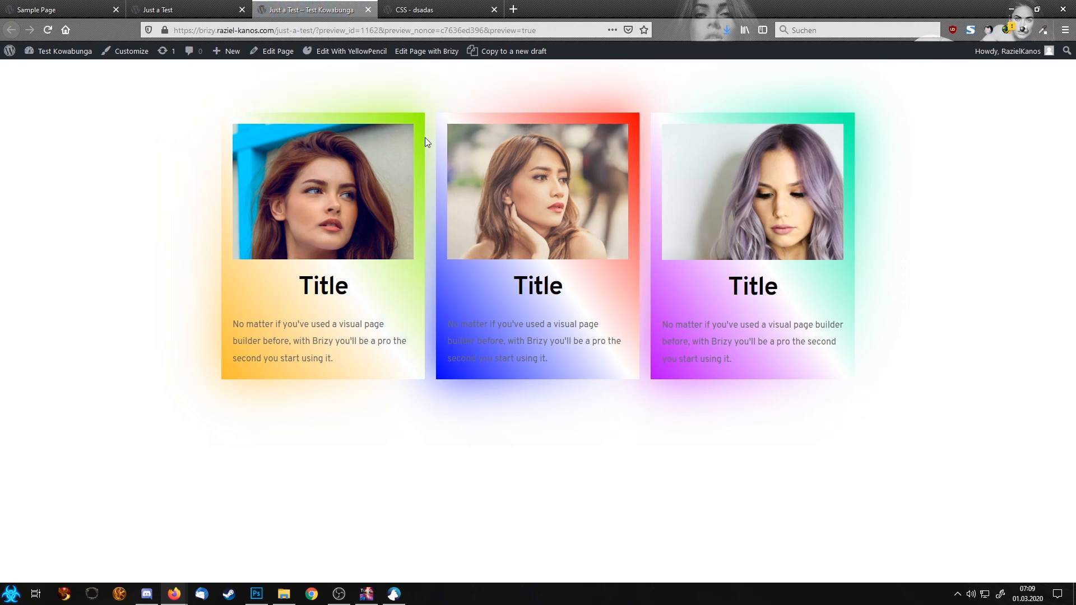
mouse_move(412, 159)
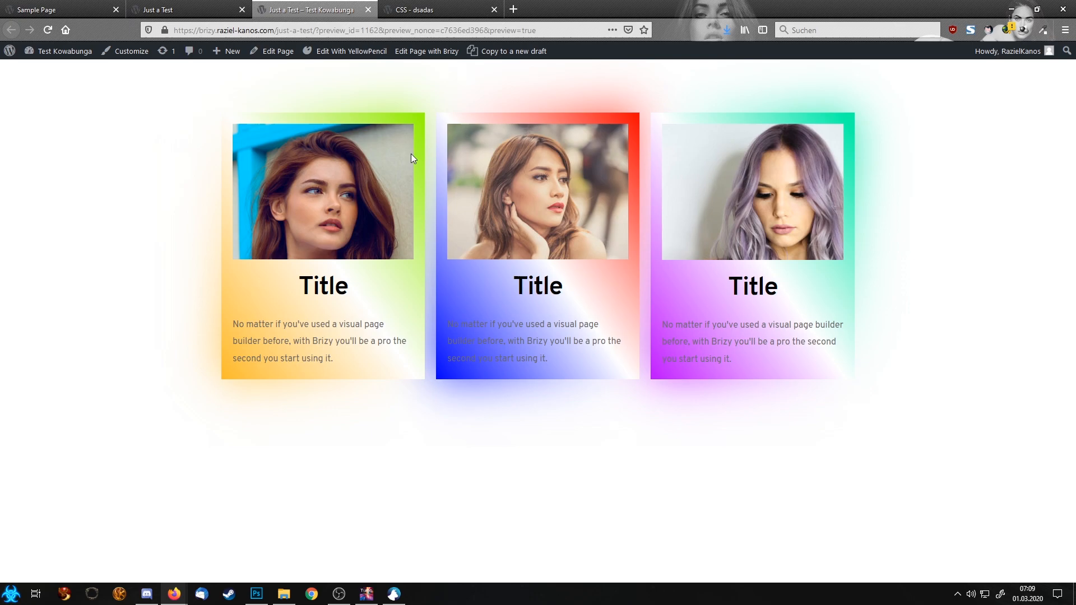
mouse_move(406, 167)
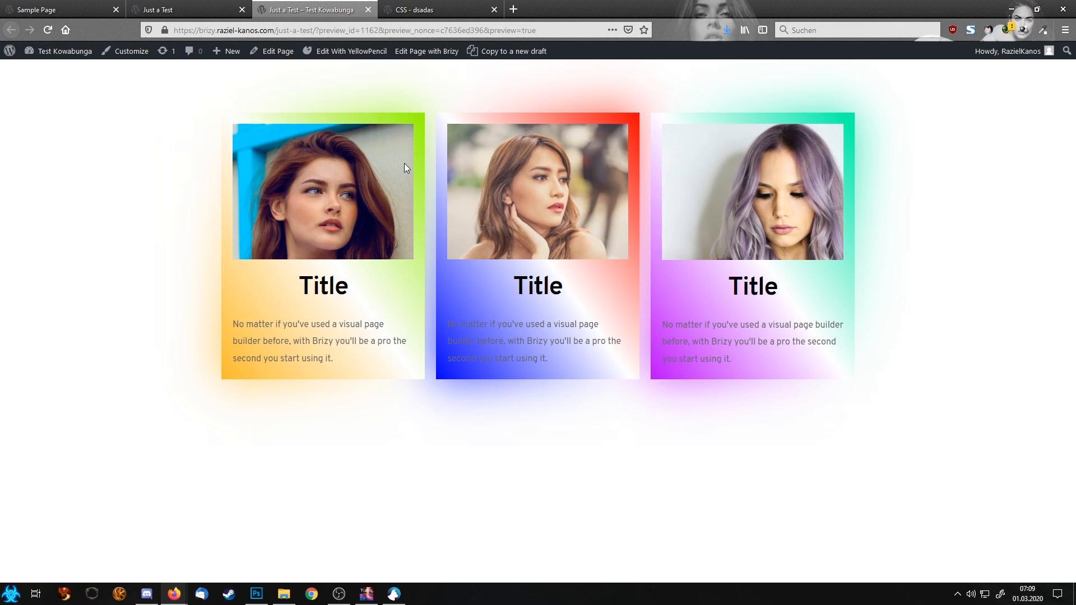
mouse_move(405, 170)
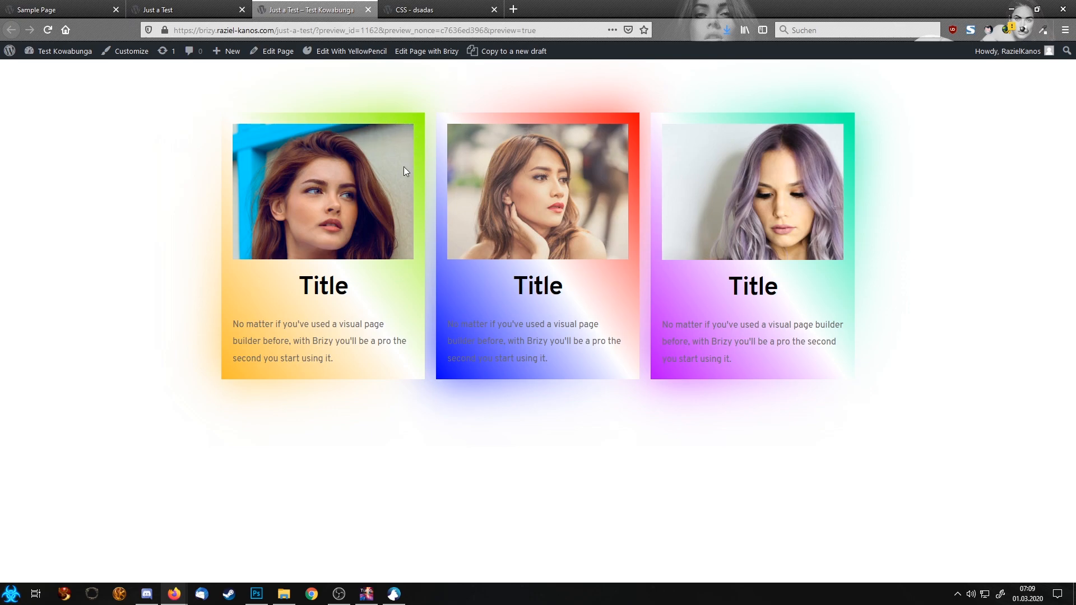
mouse_move(345, 173)
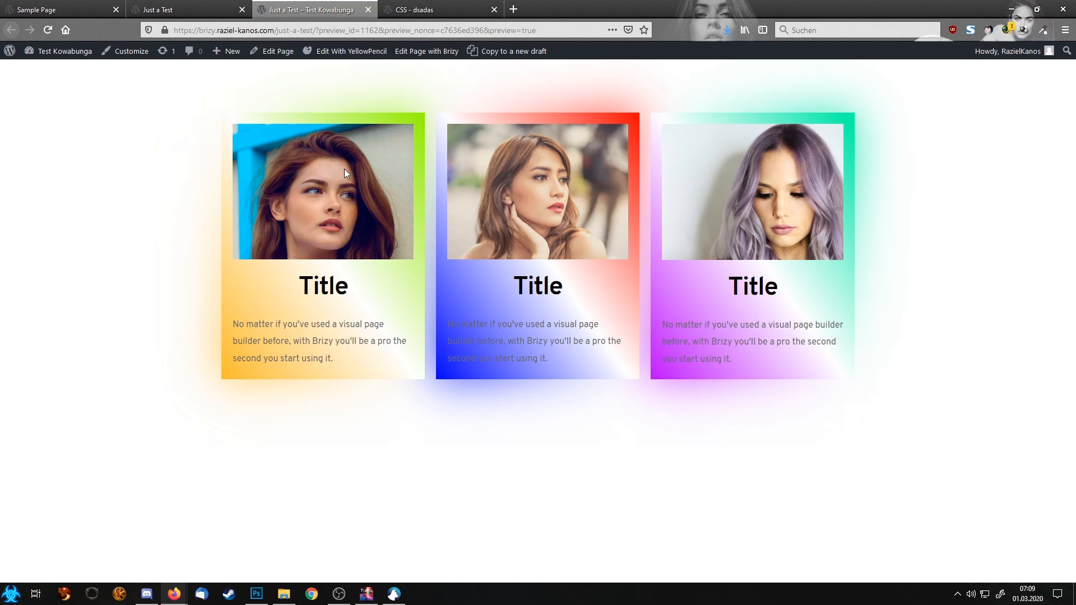
mouse_move(357, 273)
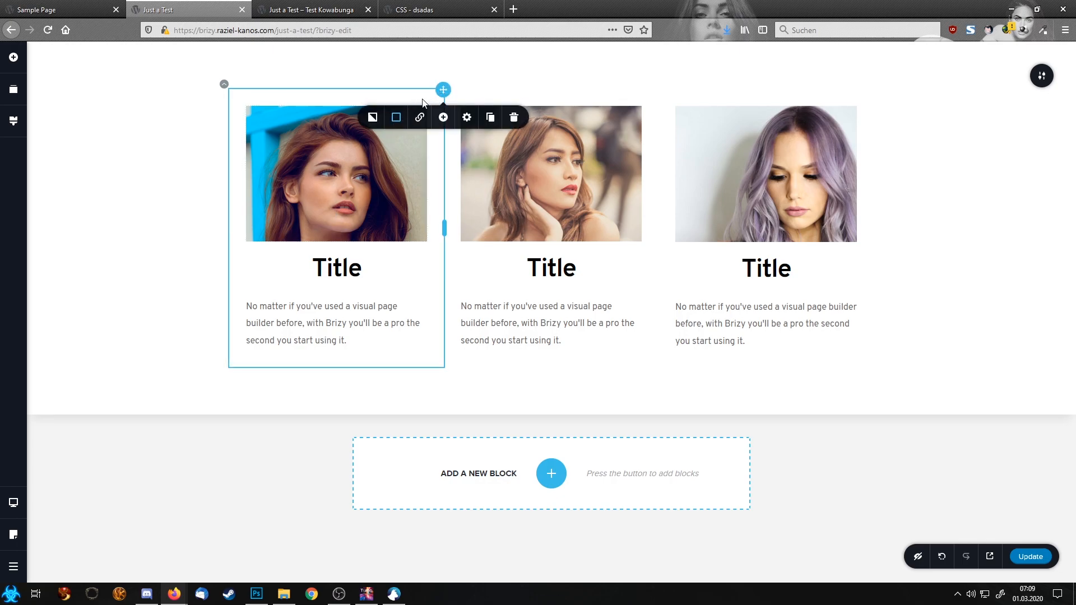
Step: Select the image-box column and bring up its overlay colour settings
left_click(395, 118)
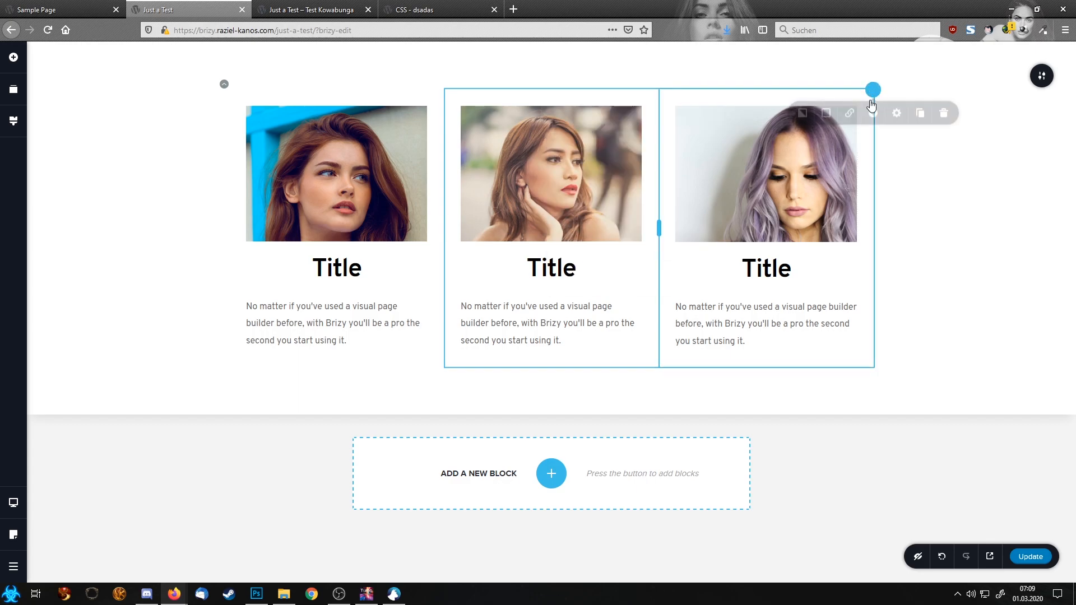
left_click(824, 113)
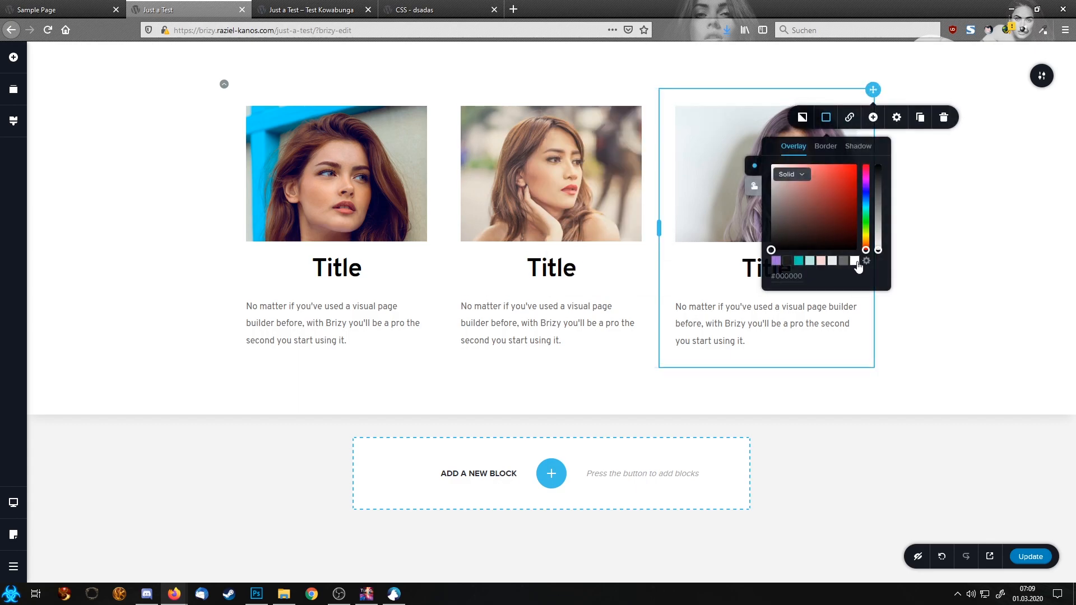